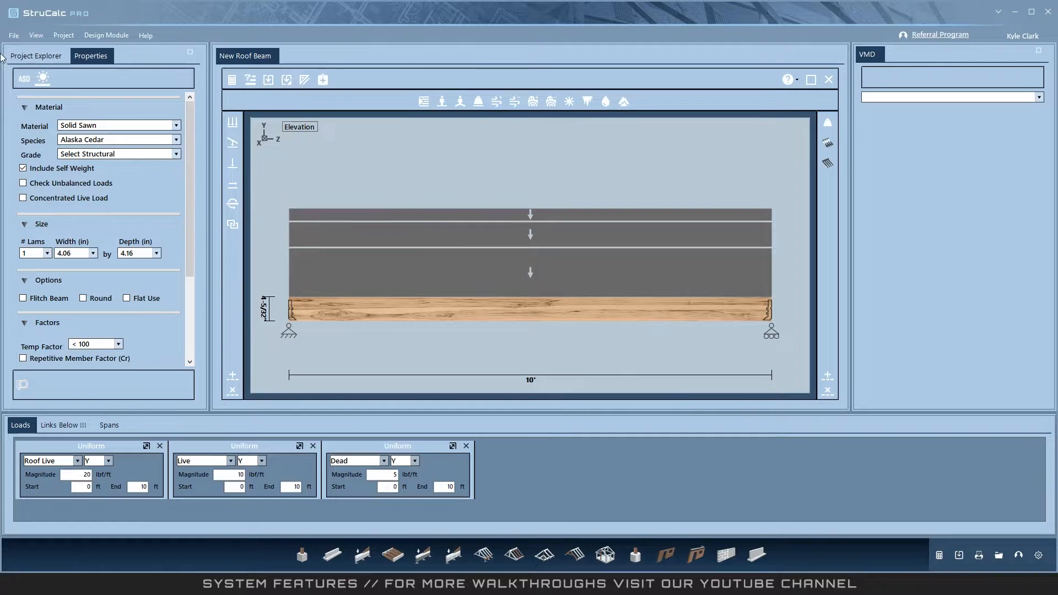
Step: Open the Settings dialog from the bottom toolbar, landing on the Folders section
click(63, 35)
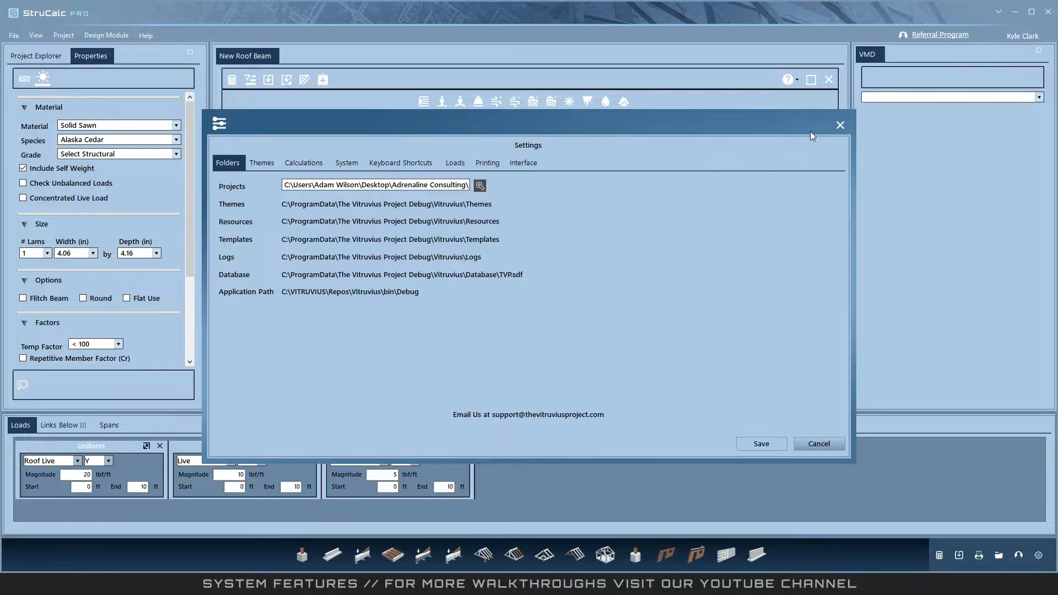
Step: Assign Ctrl+G as the Add Left Span shortcut under Keyboard Shortcuts and save
click(400, 163)
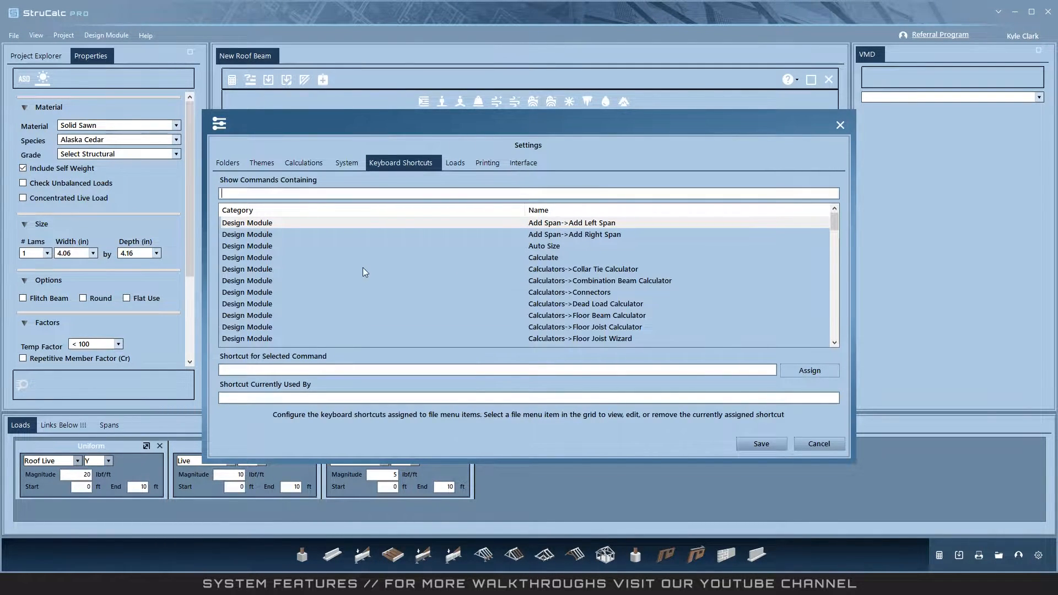
click(324, 223)
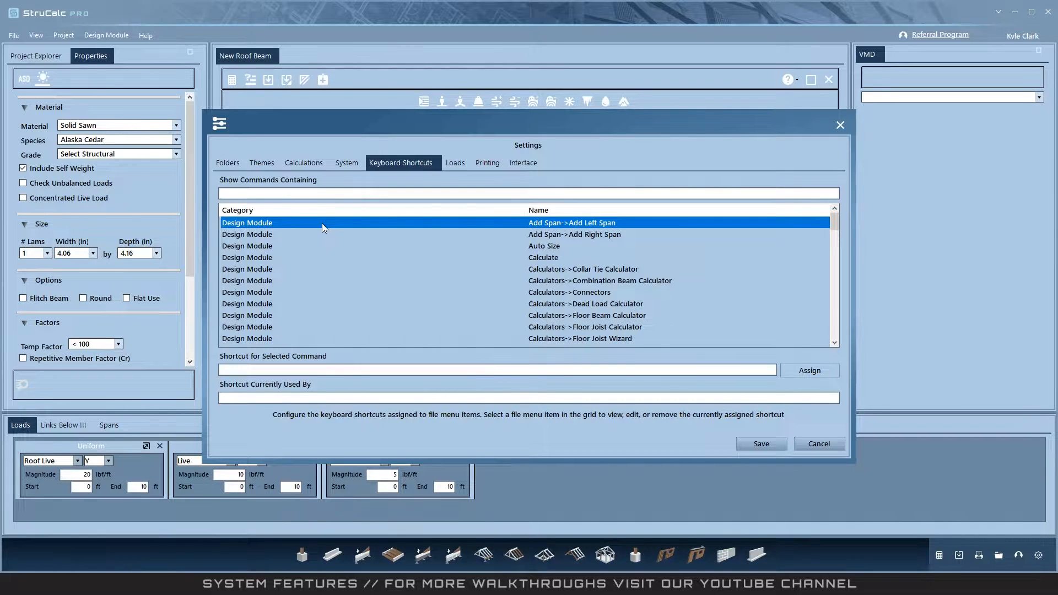
click(497, 370)
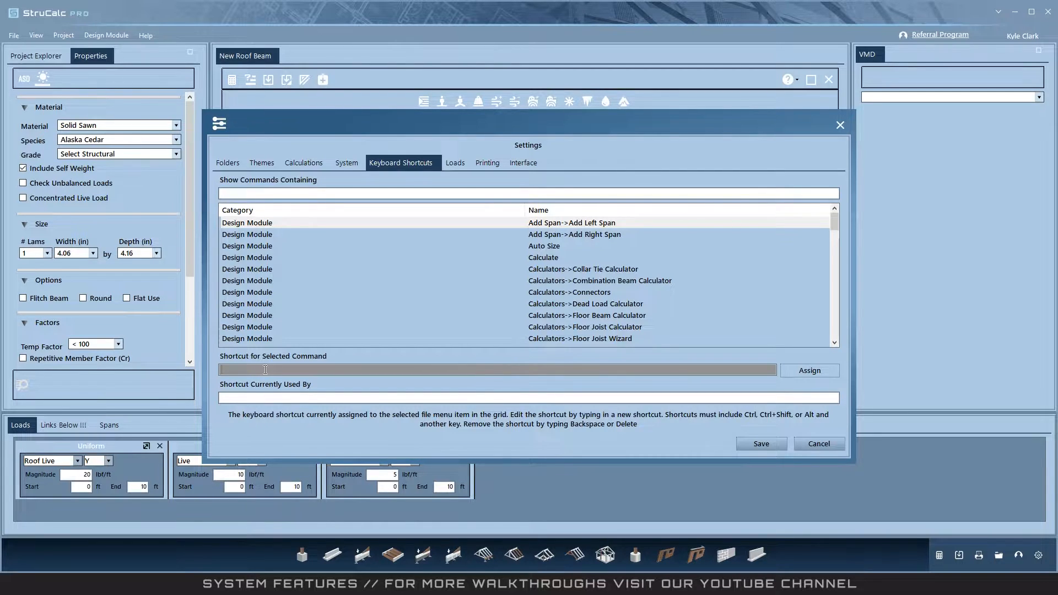
key(ctrl+g)
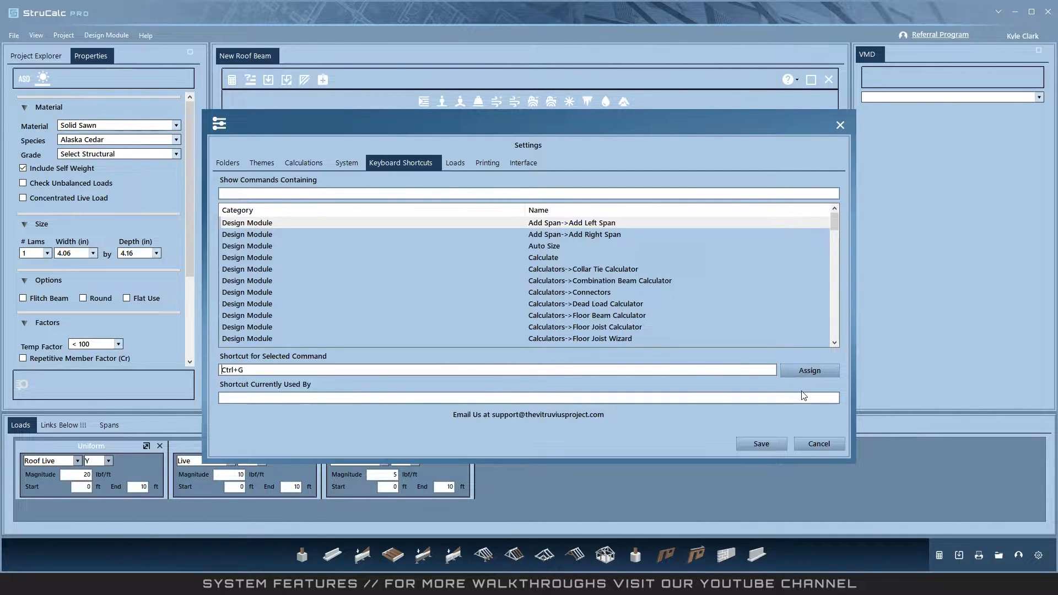
click(819, 443)
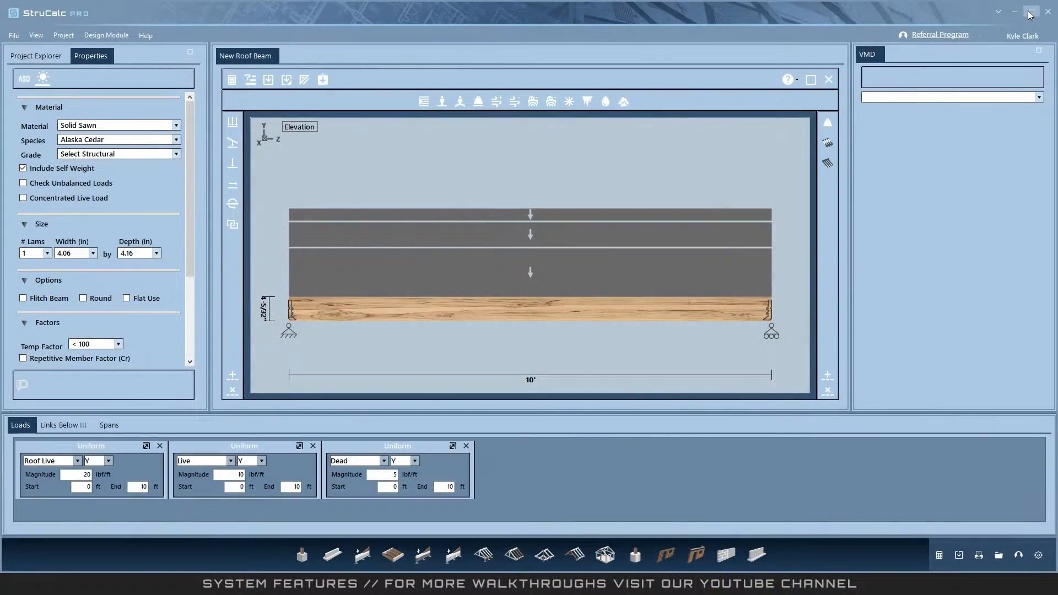
Step: Open the roof beam module in a separate window, close it, and re-maximize the main window
click(1030, 12)
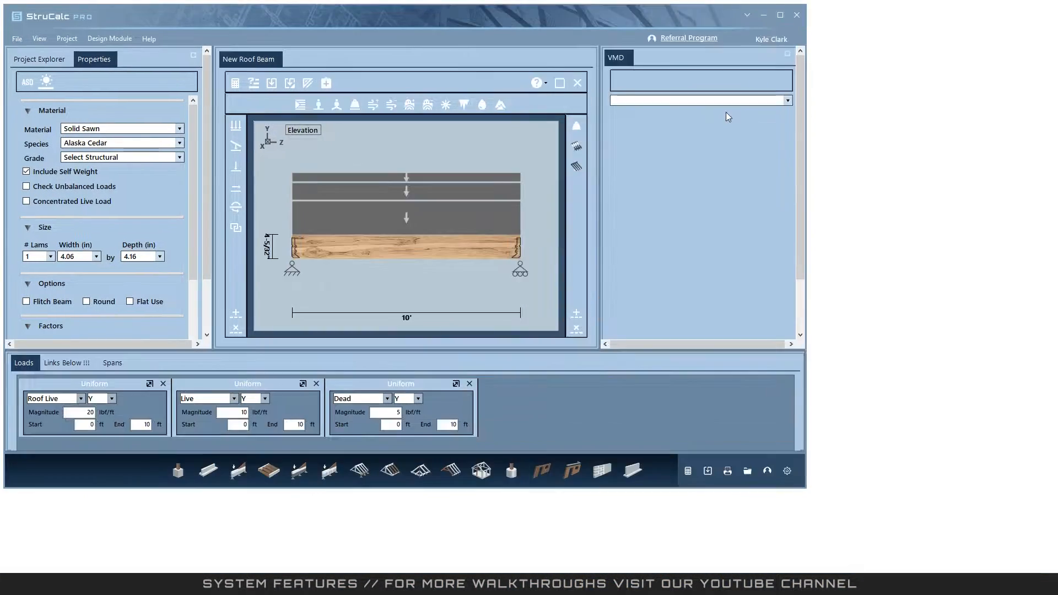
mouse_move(560, 83)
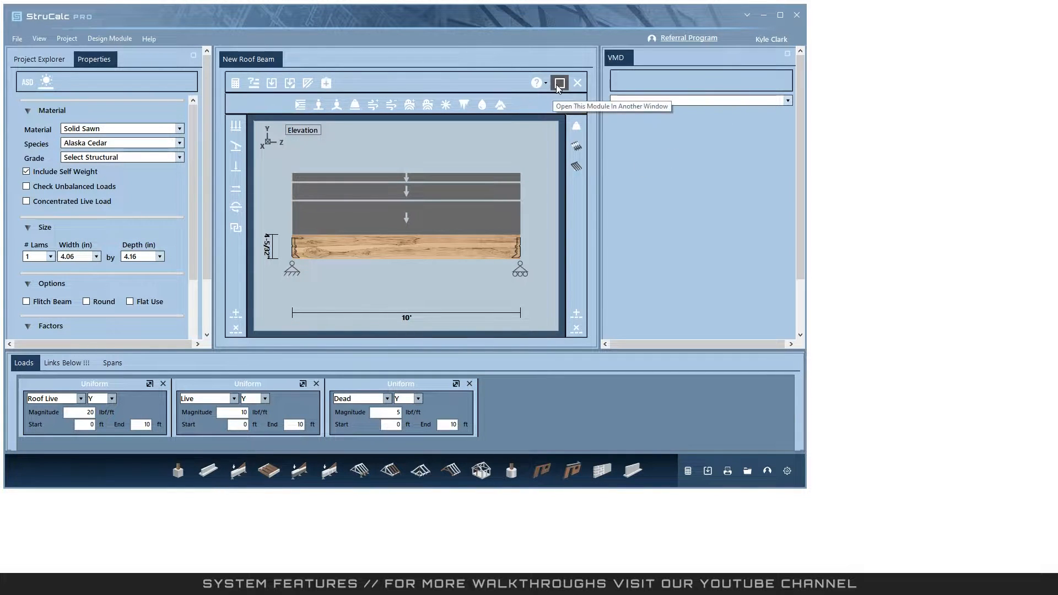
click(559, 82)
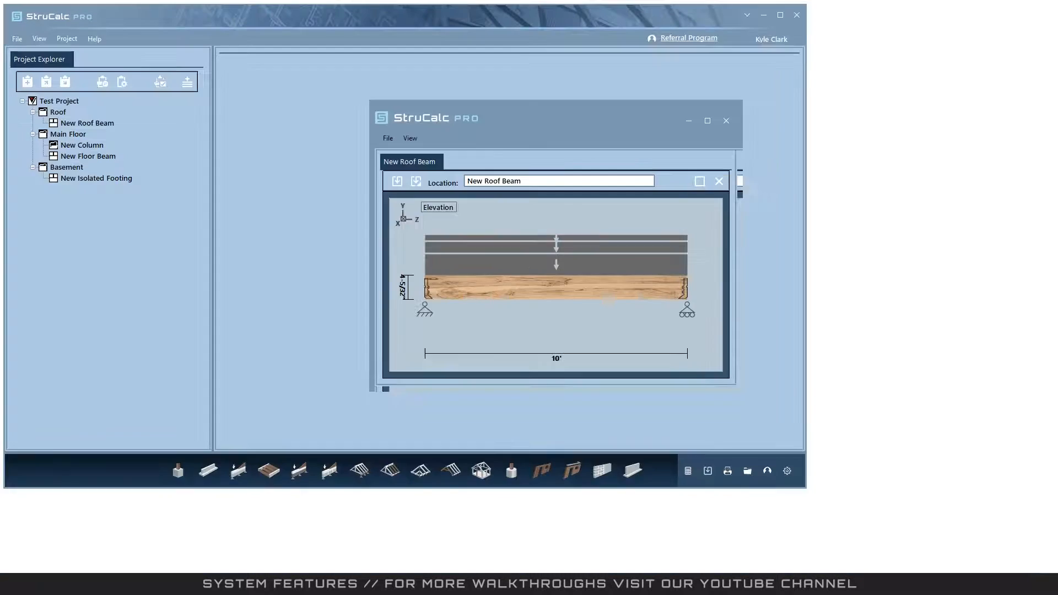
click(717, 181)
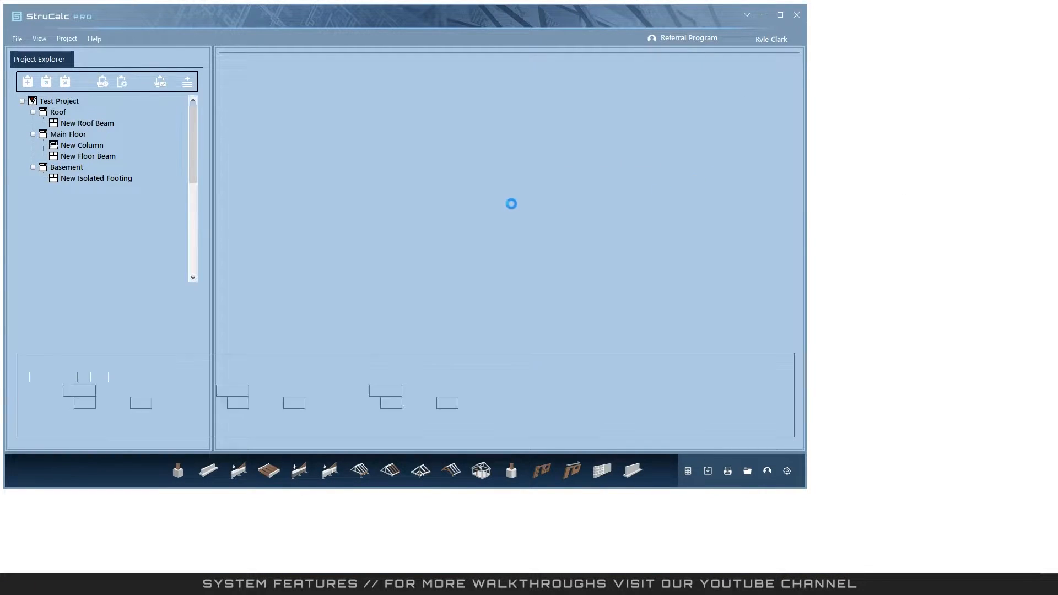
double_click(87, 122)
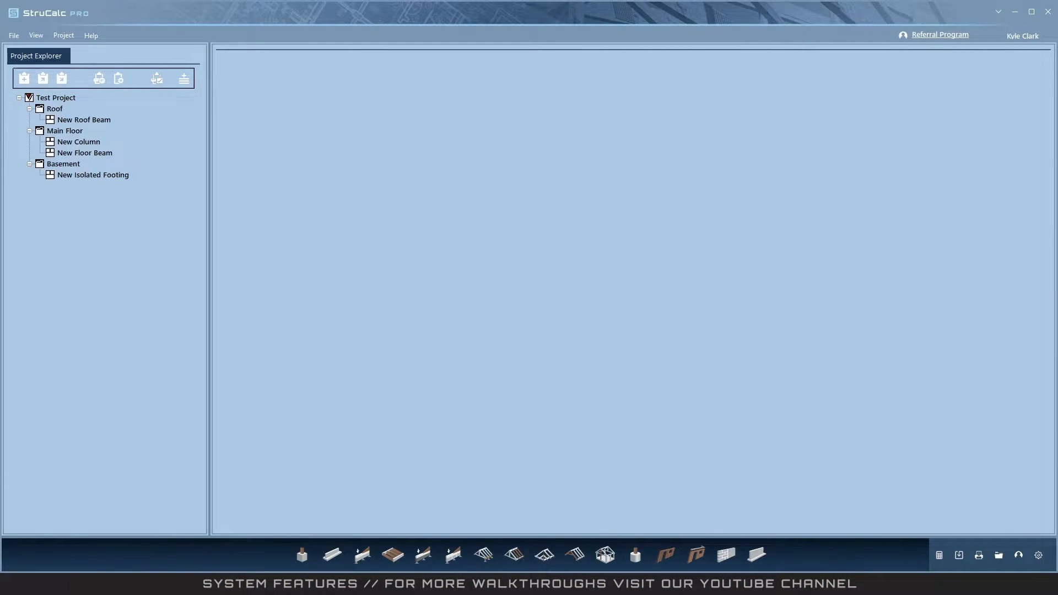
click(1036, 554)
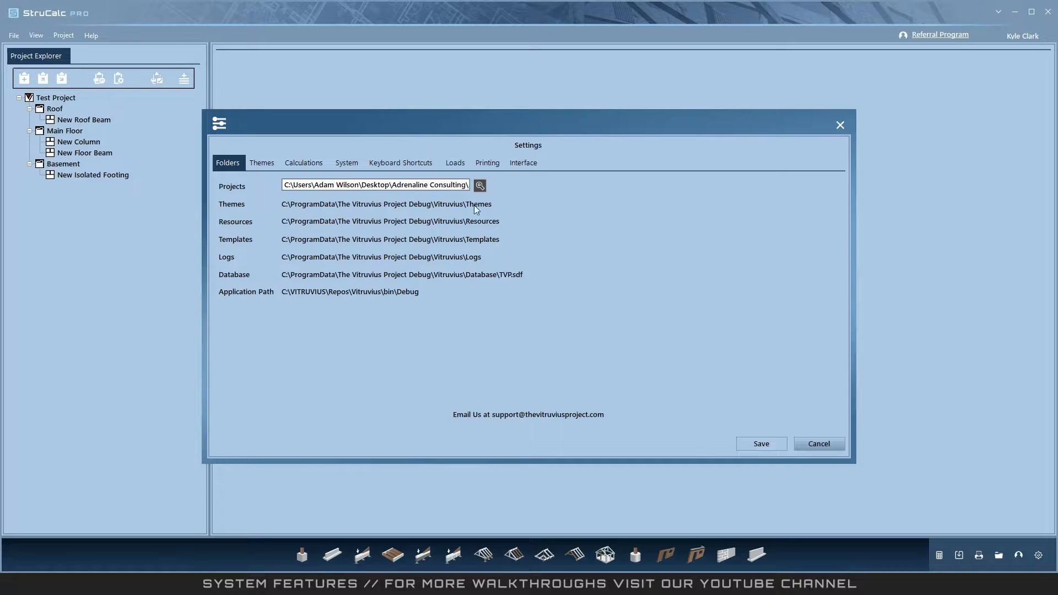
click(262, 163)
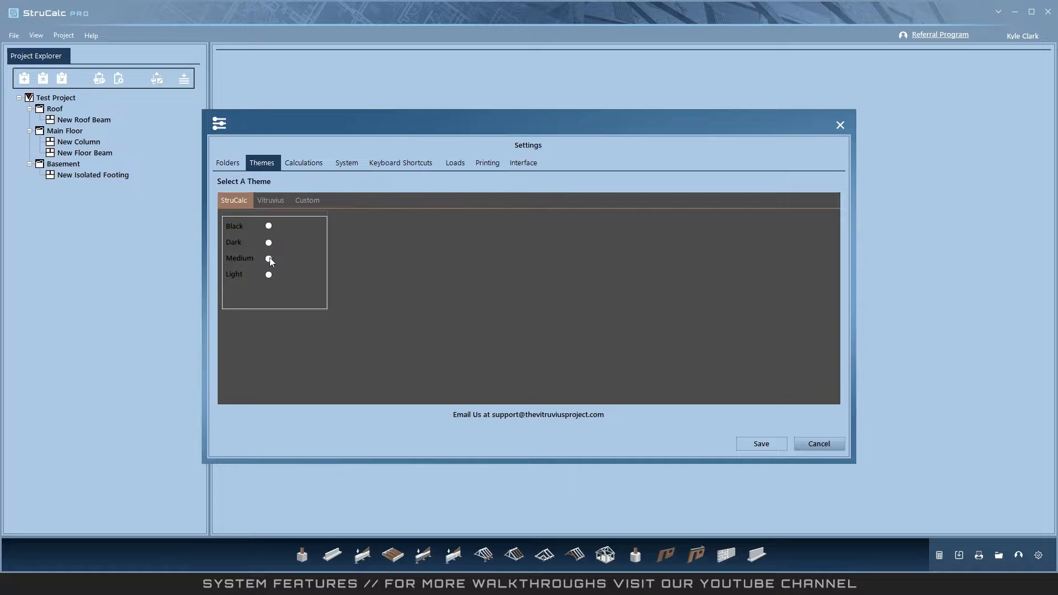
click(269, 243)
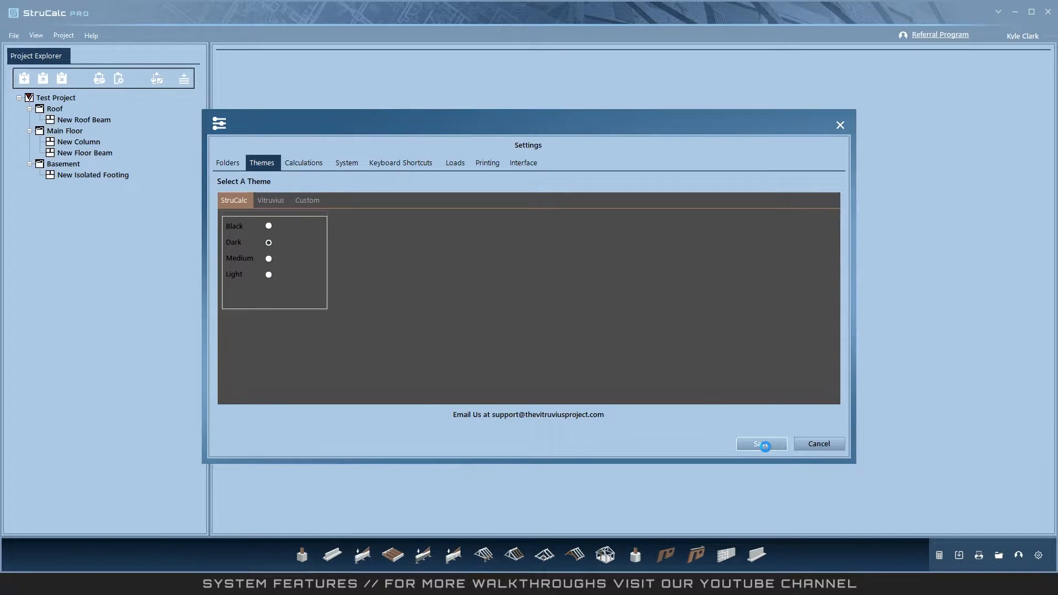
click(760, 443)
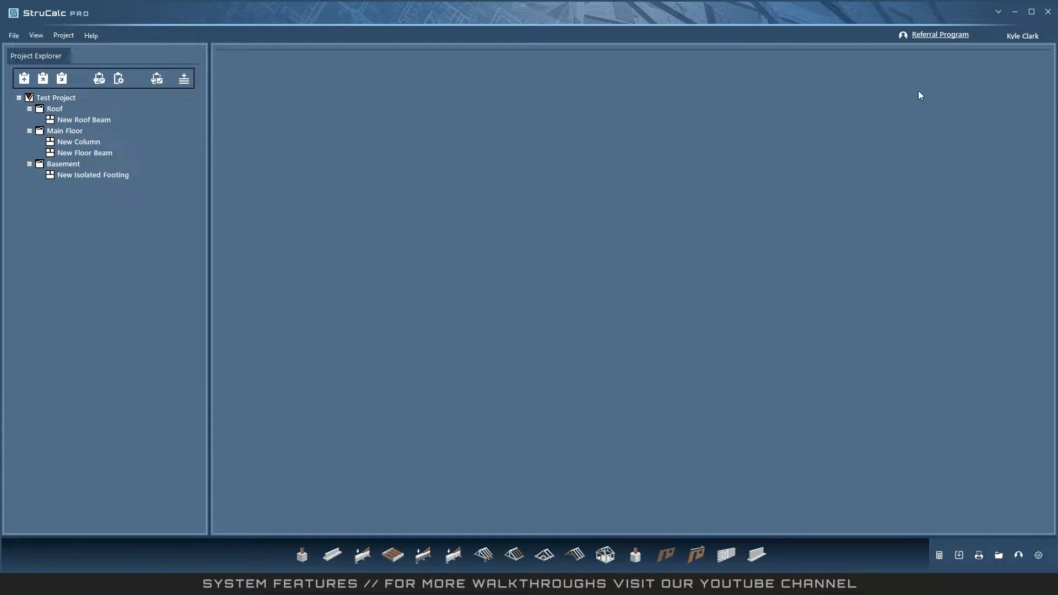
click(1038, 554)
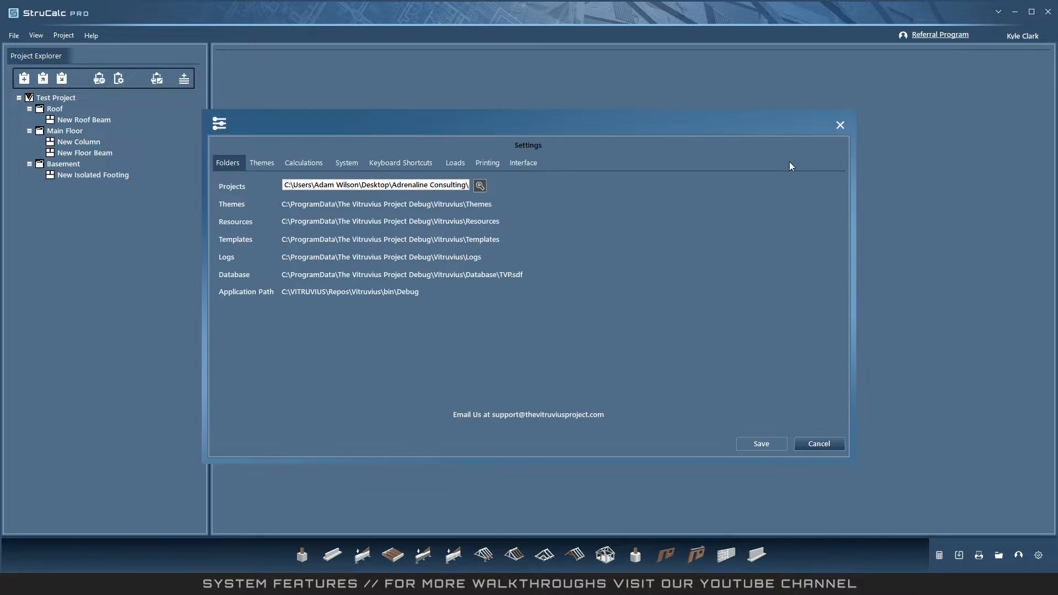
click(262, 163)
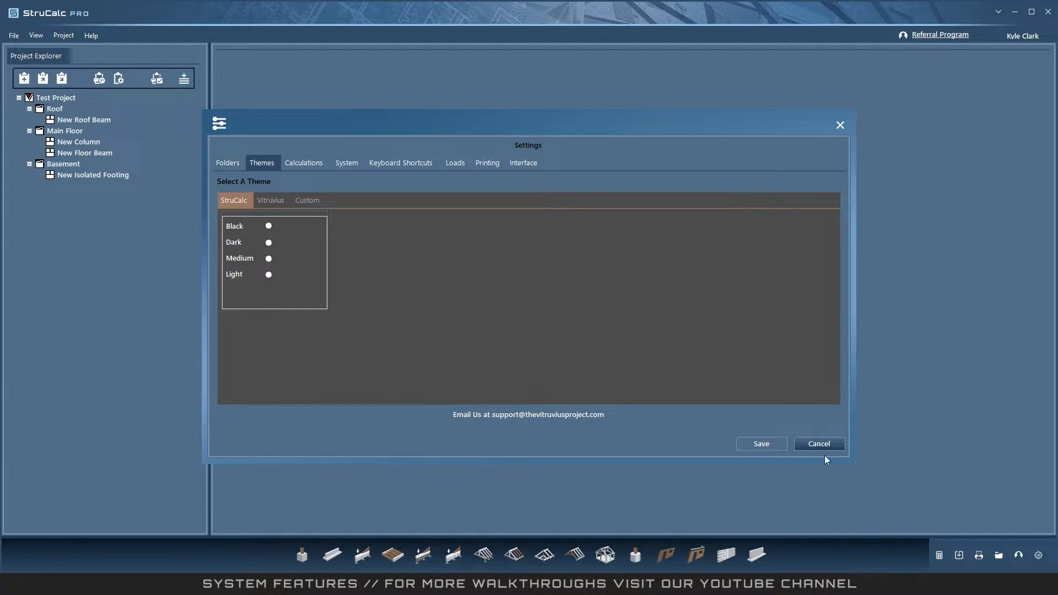
click(817, 443)
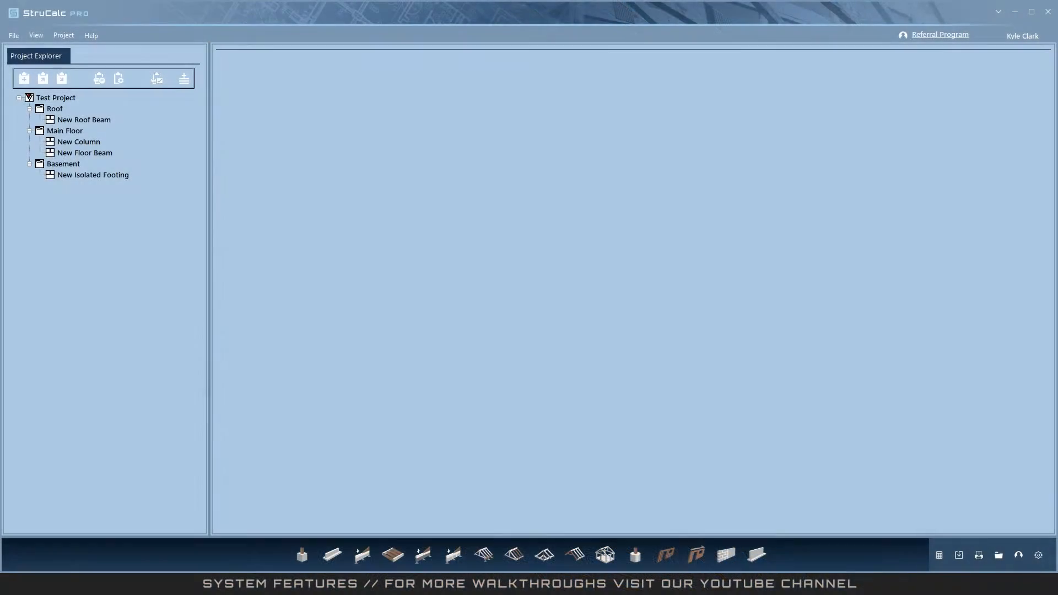
Step: Open New Roof Beam, preview its report with Include Load Diagram unchecked, and close the preview
click(84, 119)
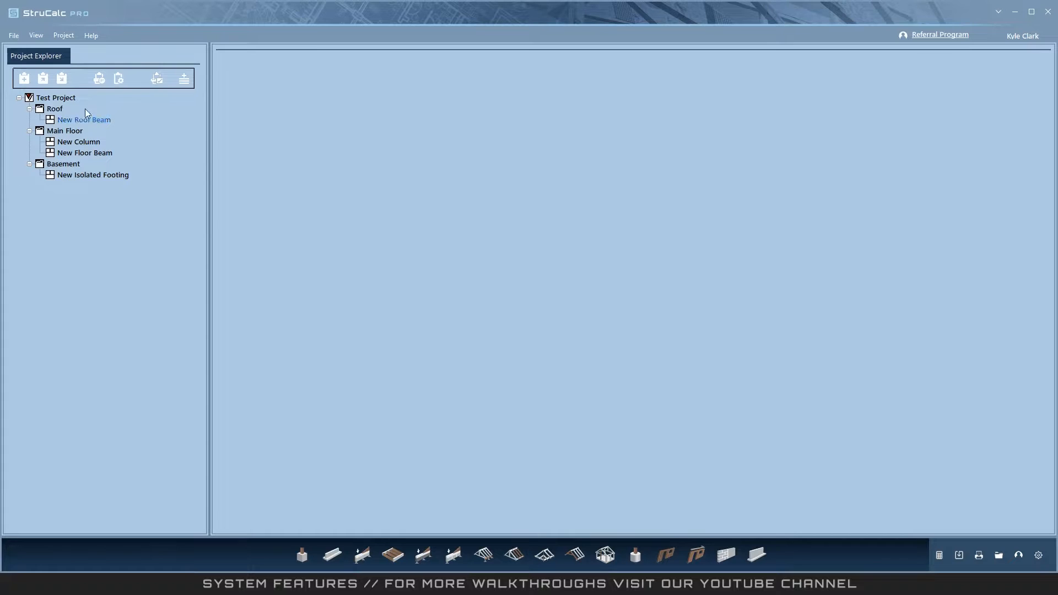
double_click(84, 119)
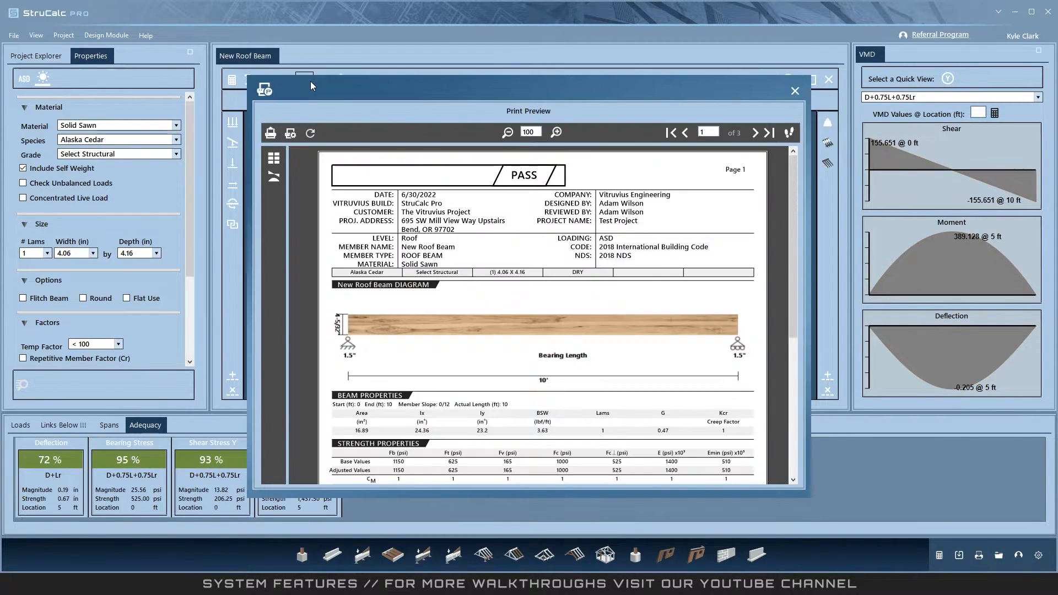
mouse_move(324, 175)
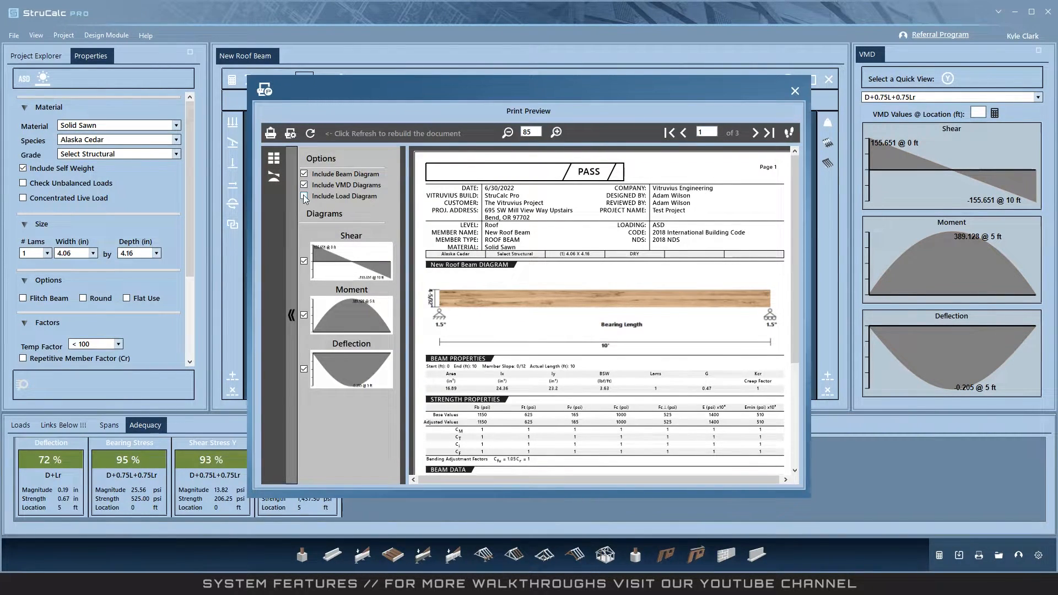
click(304, 196)
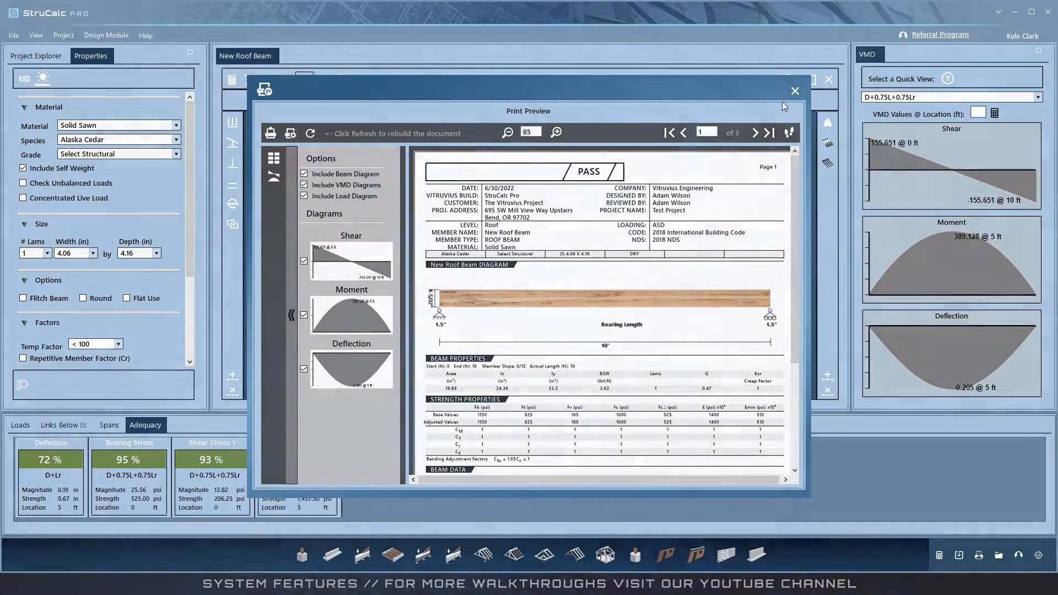
click(794, 91)
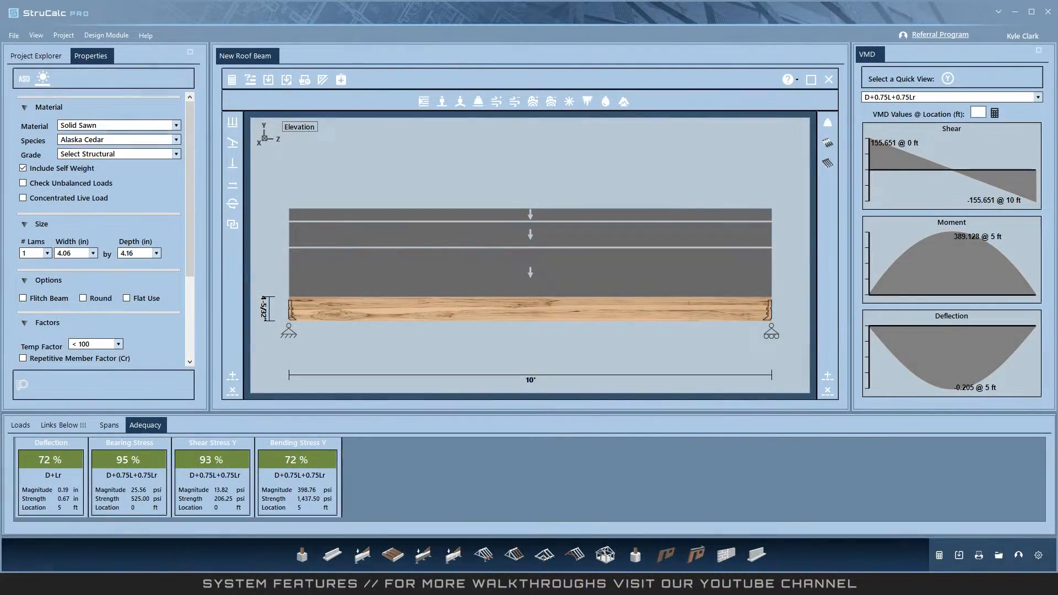
mouse_move(326, 128)
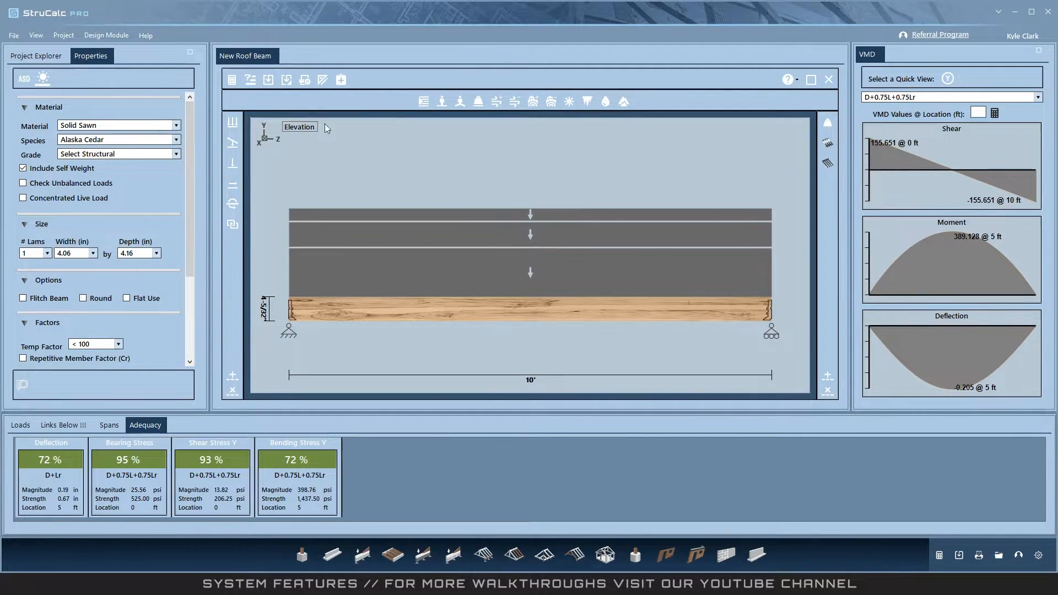
mouse_move(826, 163)
text(3)
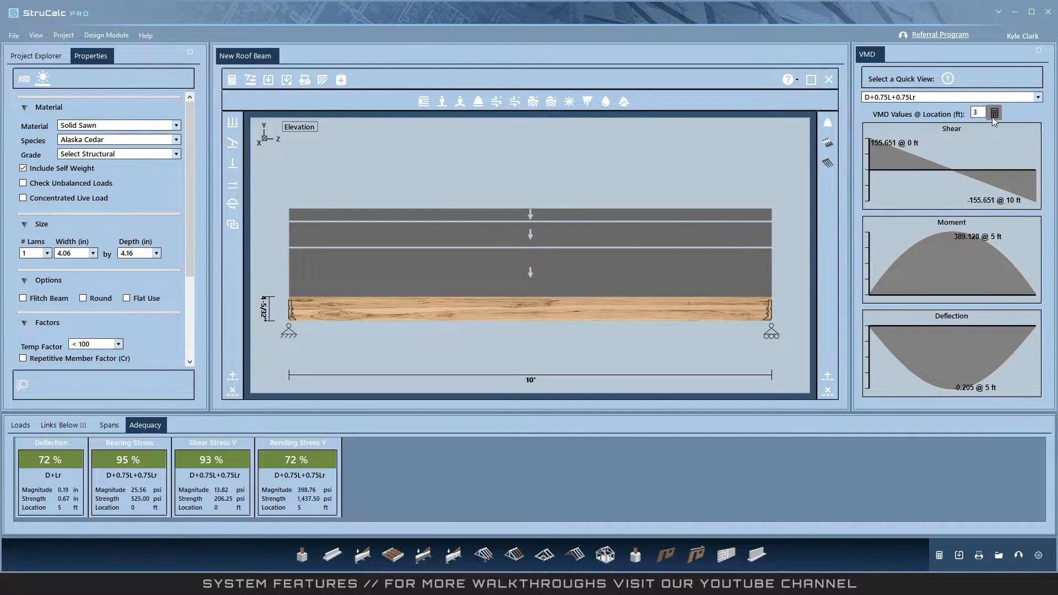
Step: Calculate the VMD shear, moment and deflection values at location 3 ft
click(993, 112)
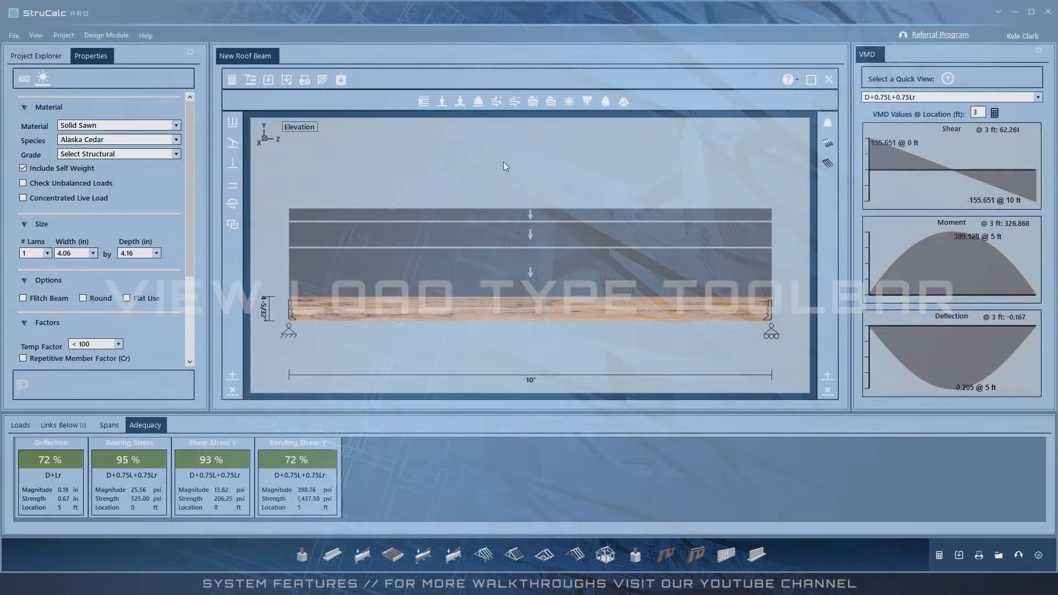
mouse_move(621, 102)
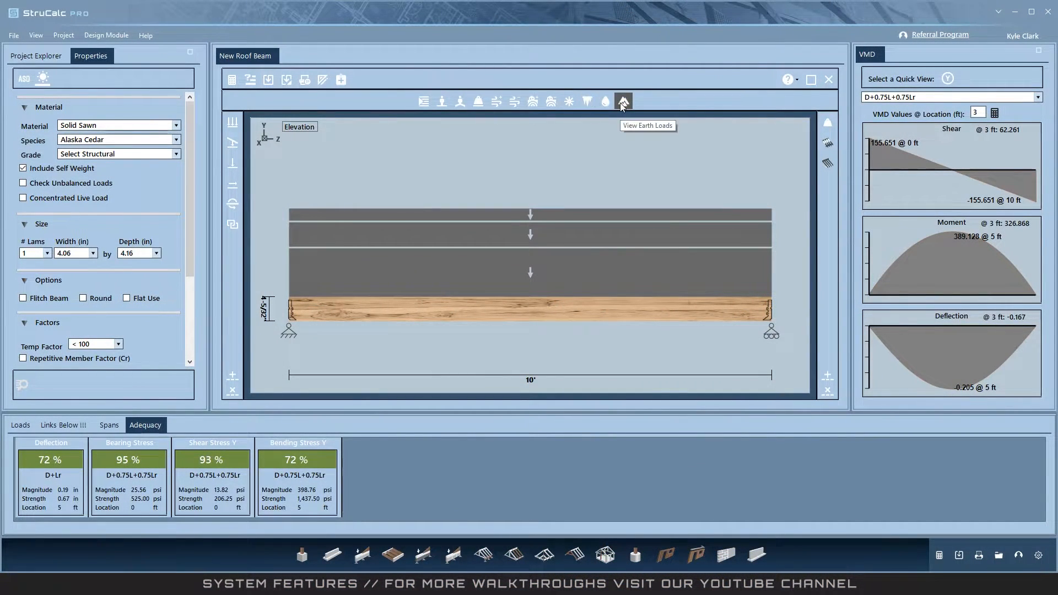
mouse_move(423, 101)
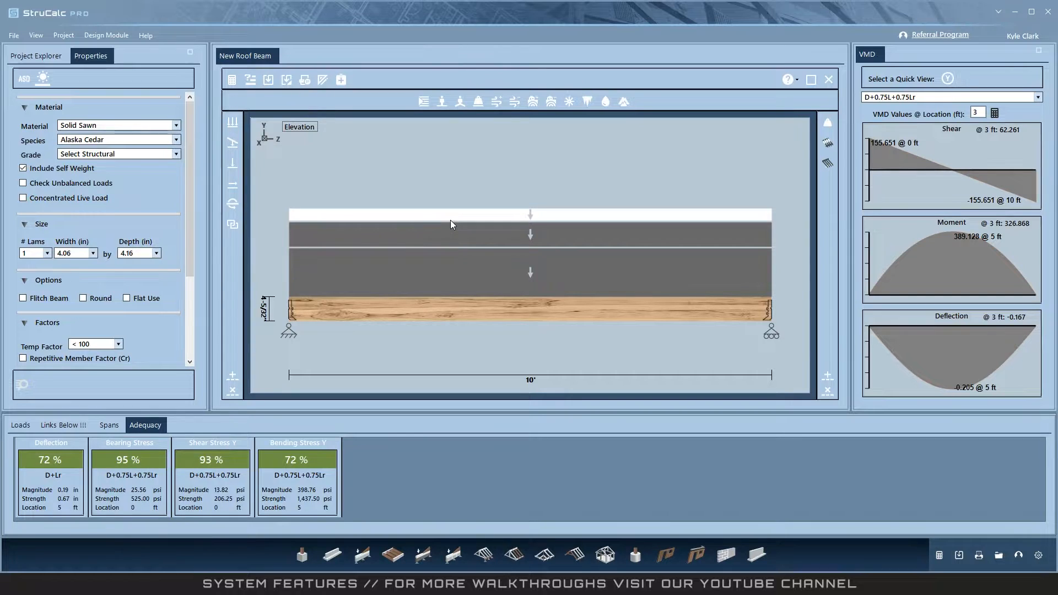
Step: Toggle the beam's load display off and on via View Load Type, then close the roof beam module
click(441, 101)
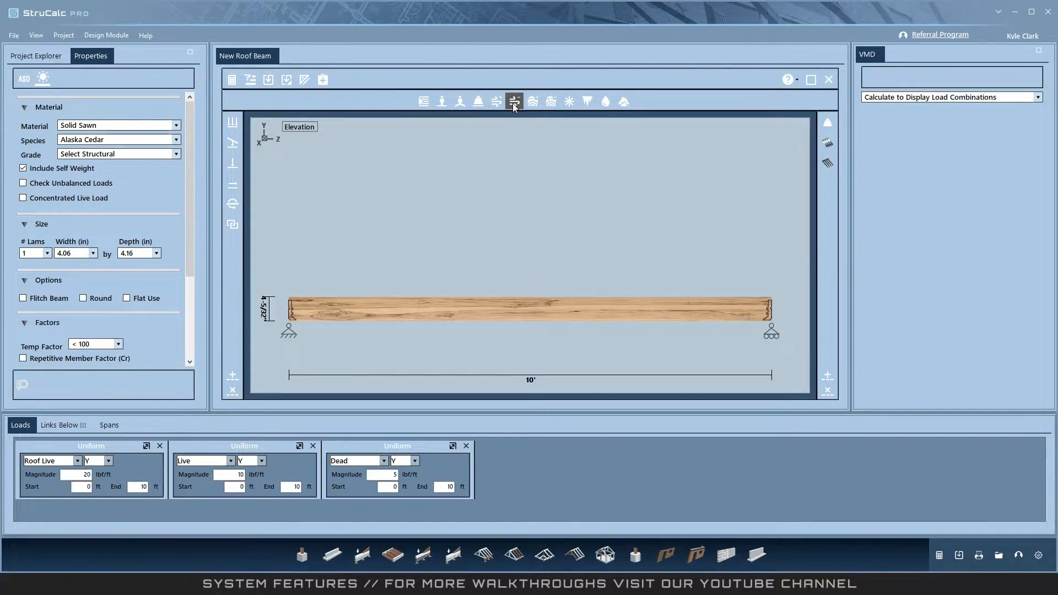
click(515, 101)
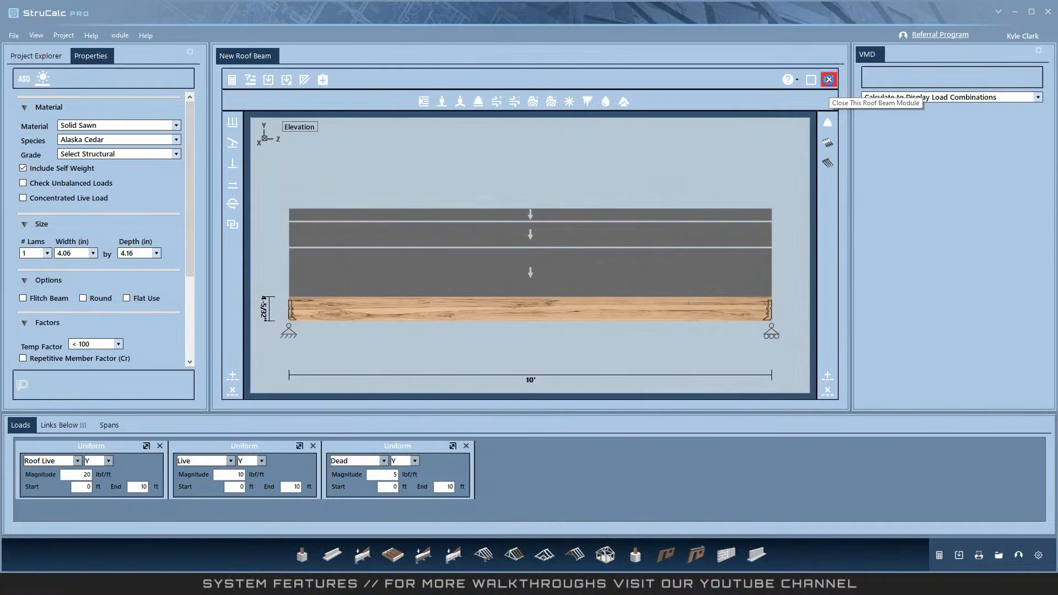
click(827, 80)
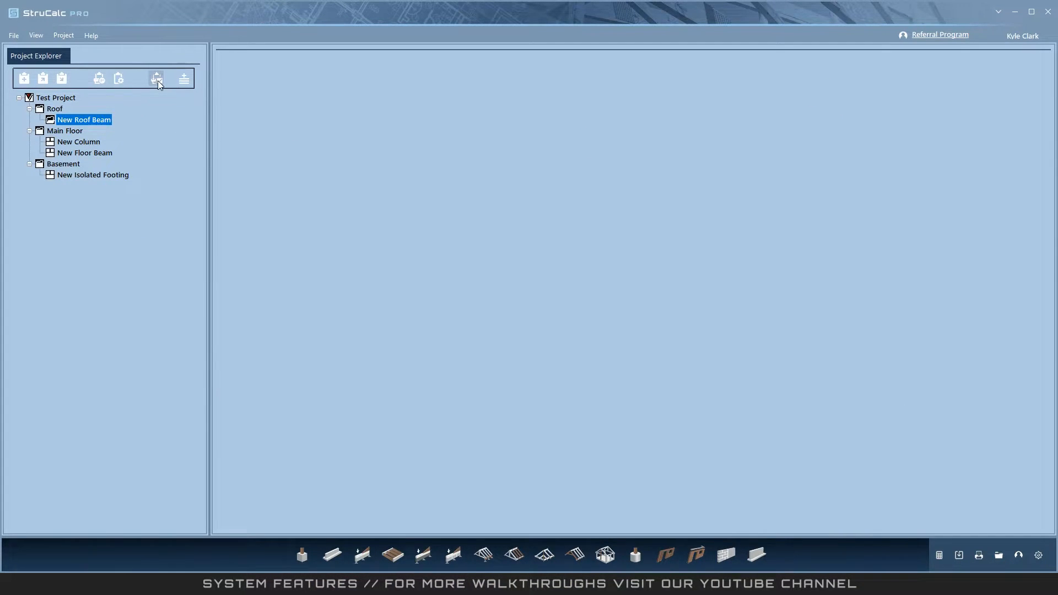
Step: Uncheck New Floor Beam in Project Explorer, preview the project report, and close the preview
click(156, 77)
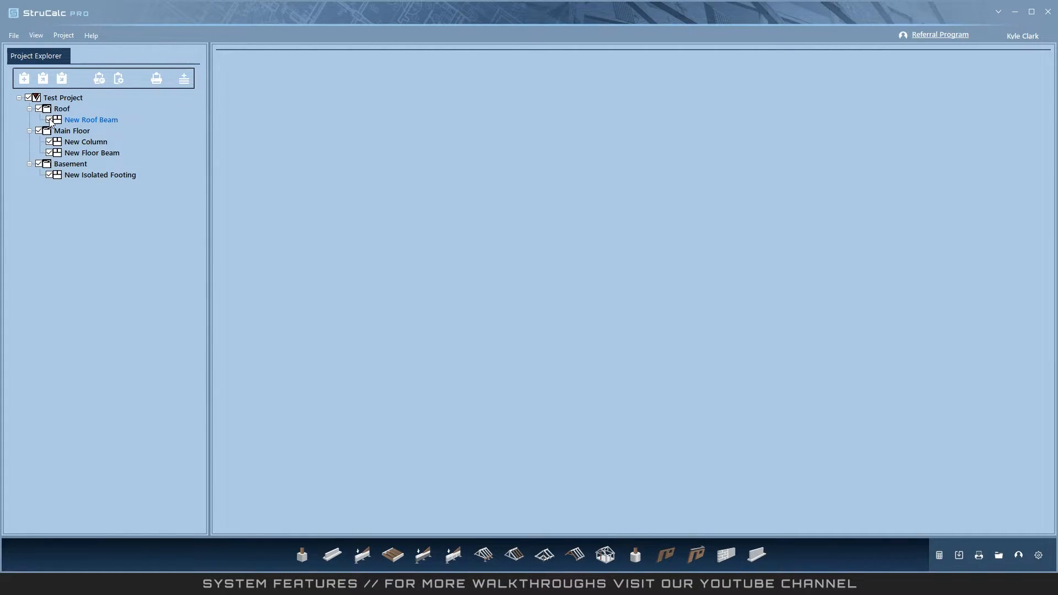
click(91, 152)
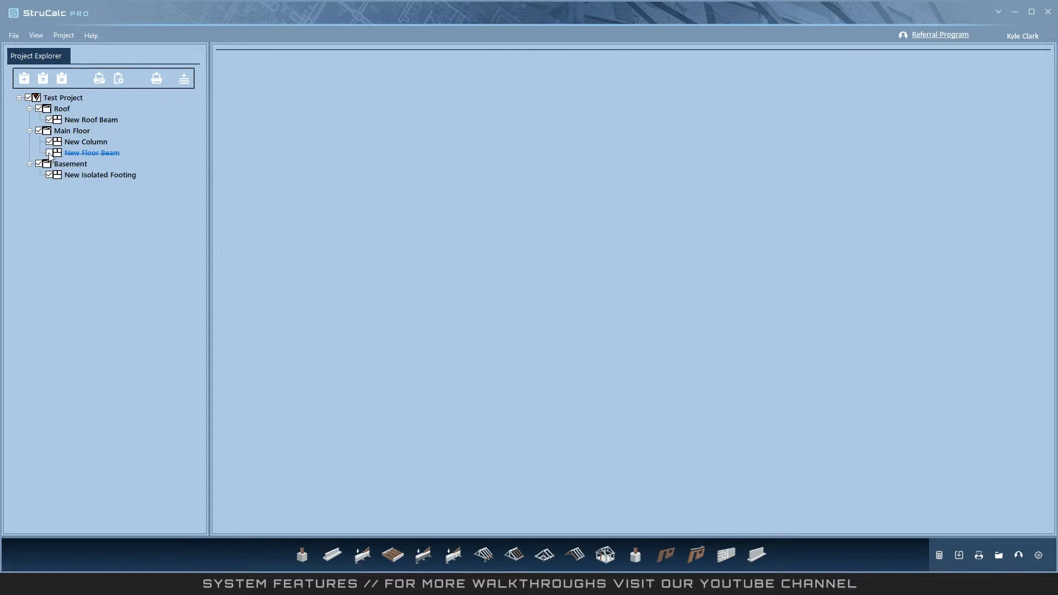
click(98, 77)
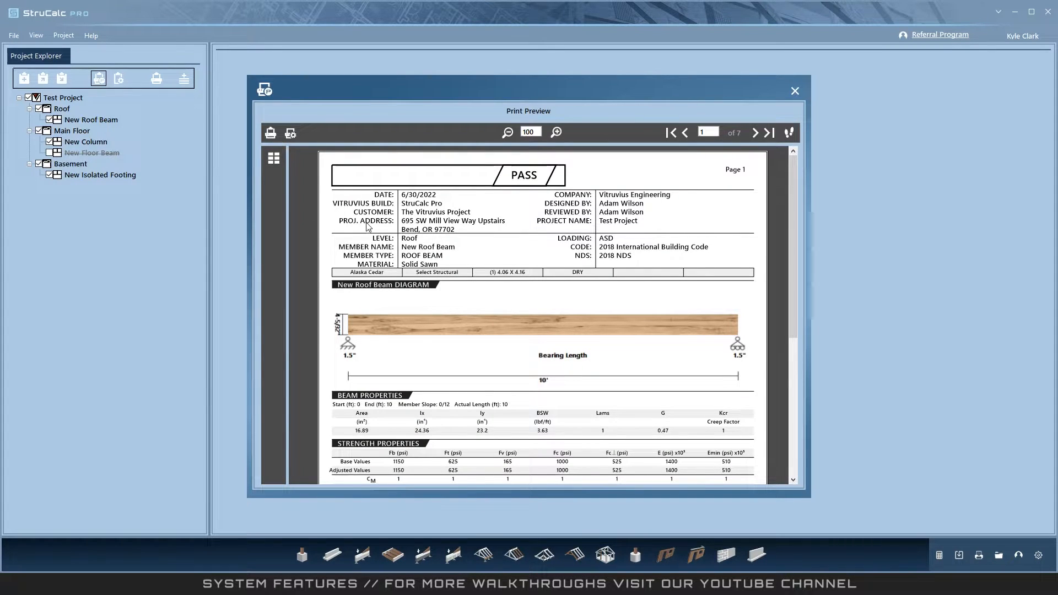
click(290, 132)
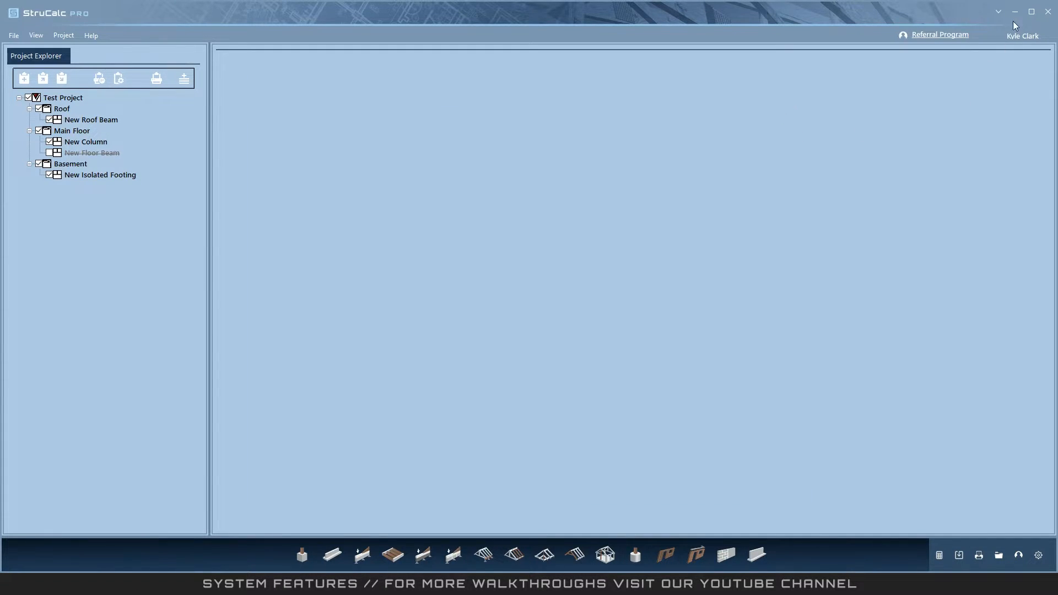
Step: Review the Printing tab of Settings via the user-name menu and close it
click(1022, 35)
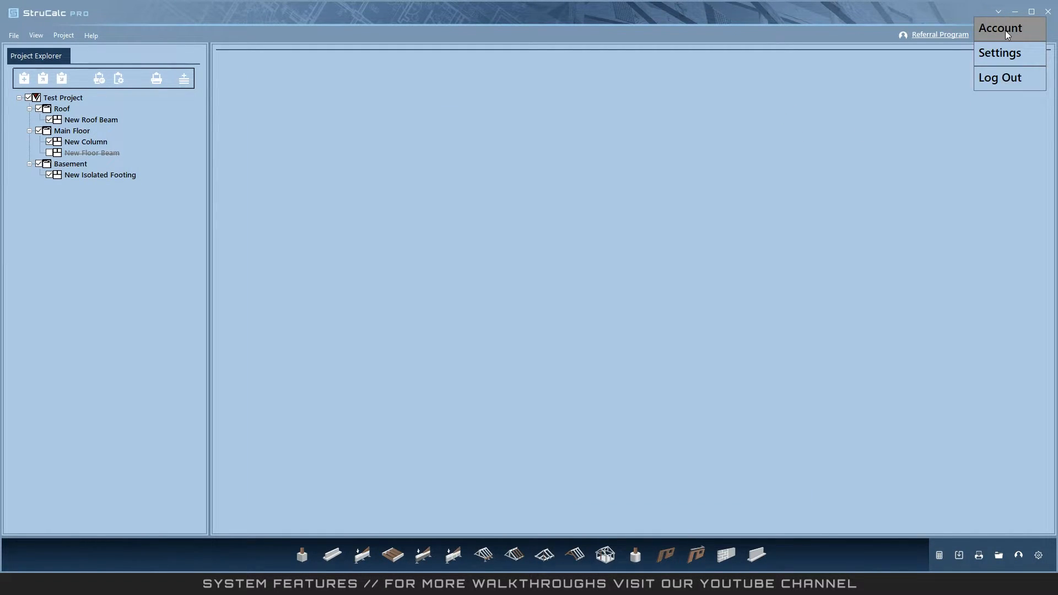
click(999, 53)
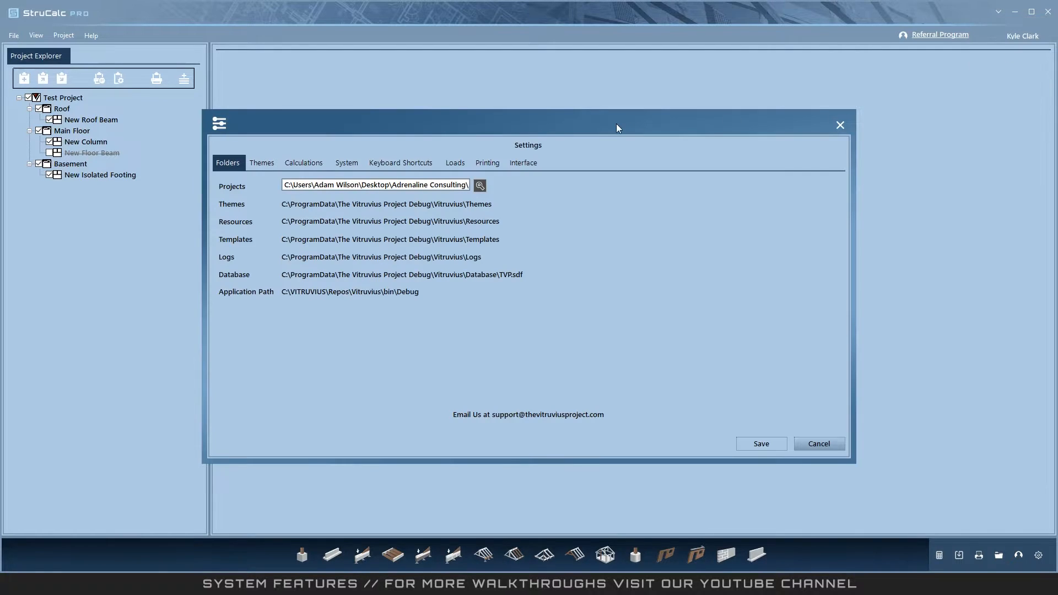
click(486, 163)
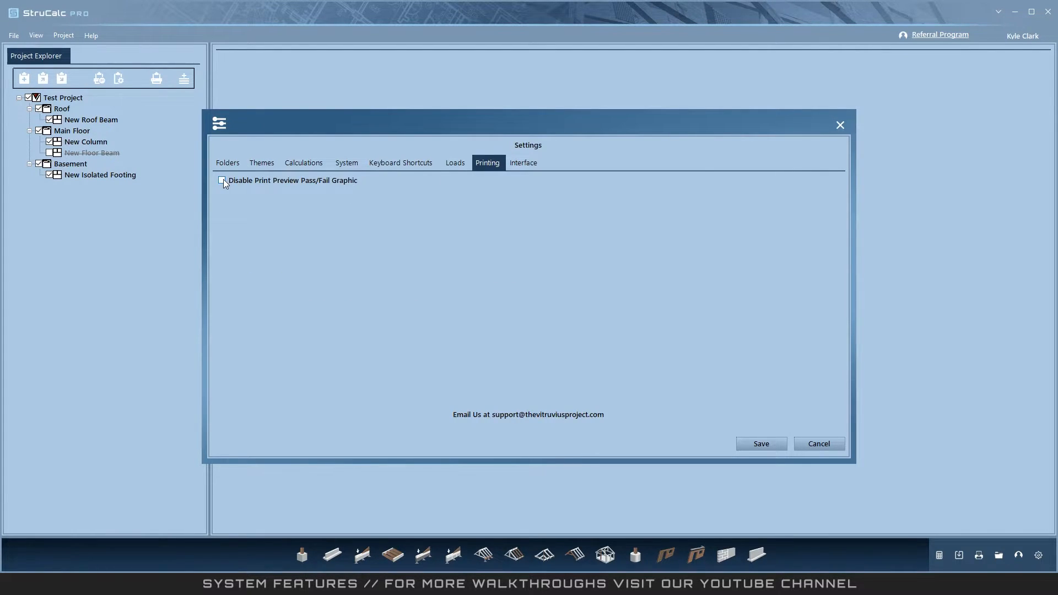
click(818, 443)
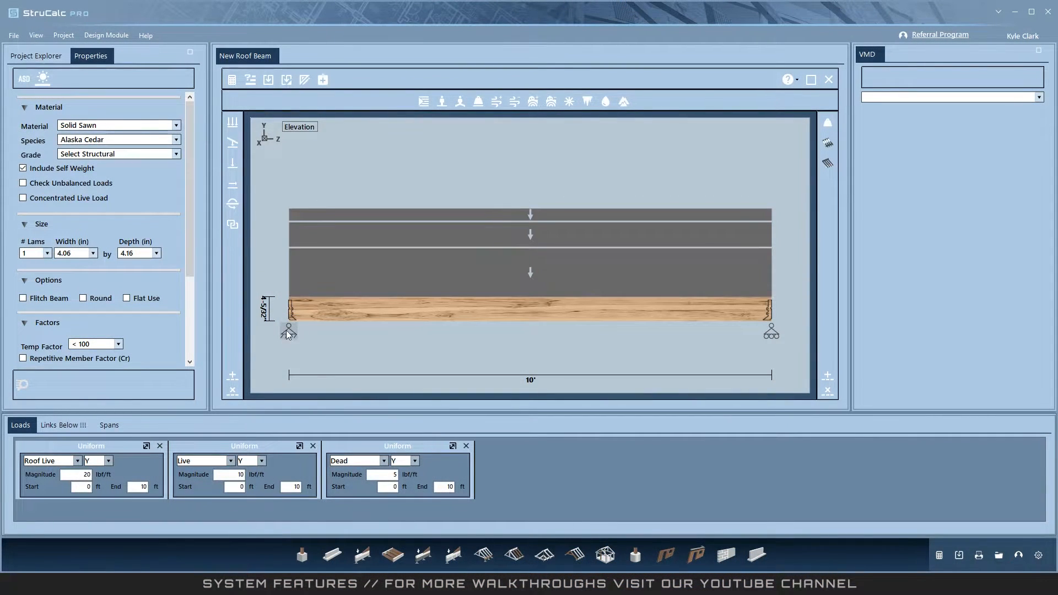
click(288, 332)
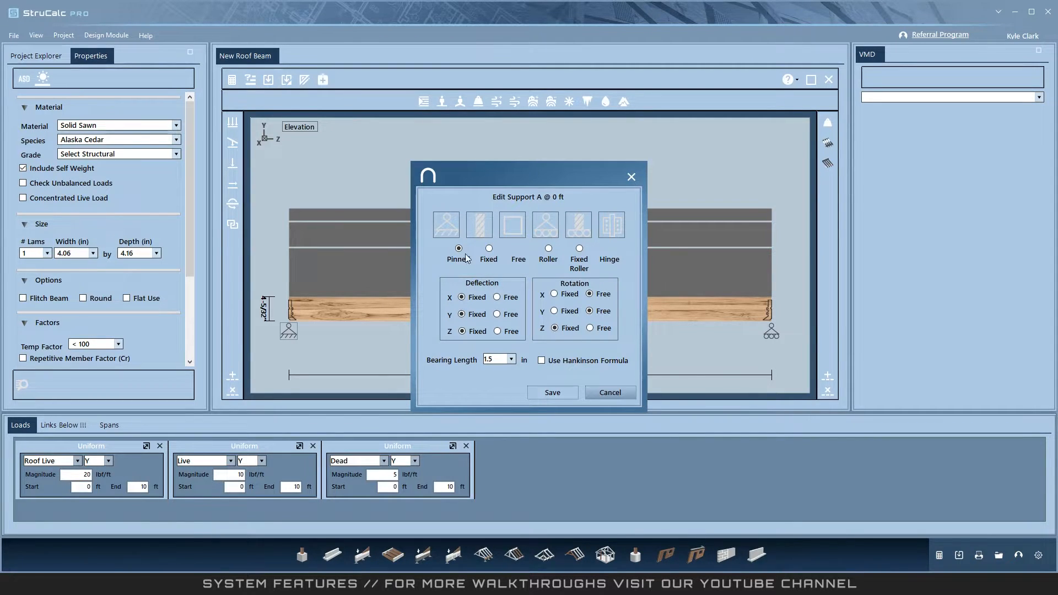
mouse_move(533, 266)
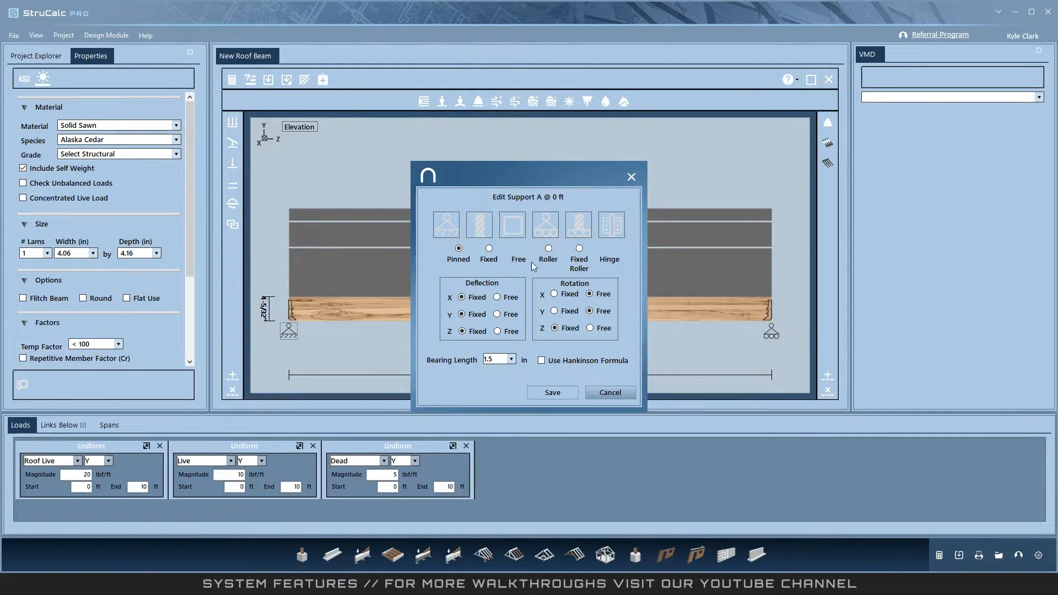
mouse_move(620, 260)
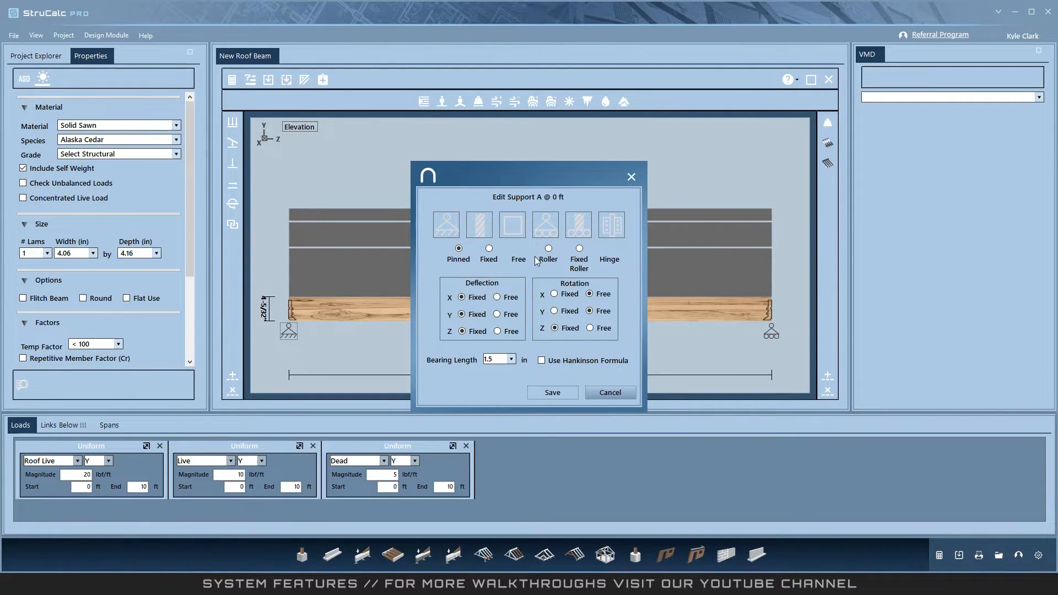
mouse_move(536, 257)
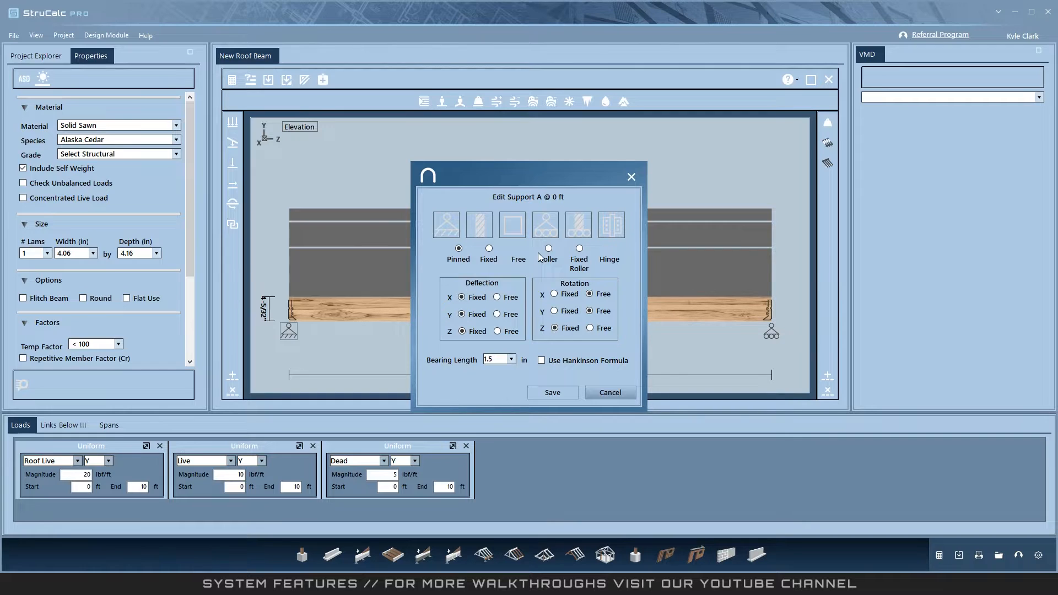
click(494, 360)
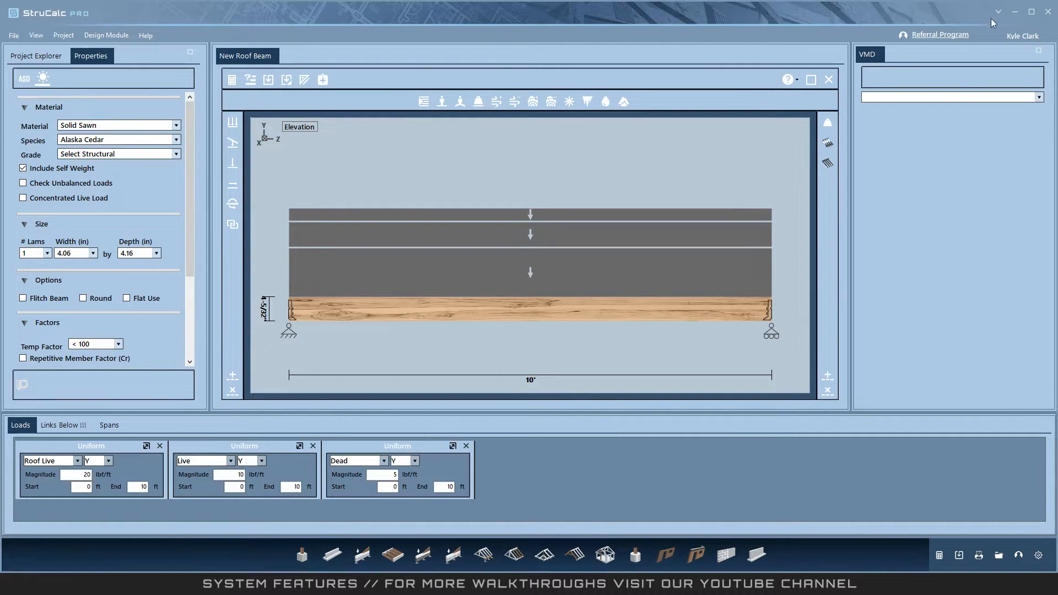
Step: Set the Live load colour to blue under Settings > Loads > Colors
click(1038, 555)
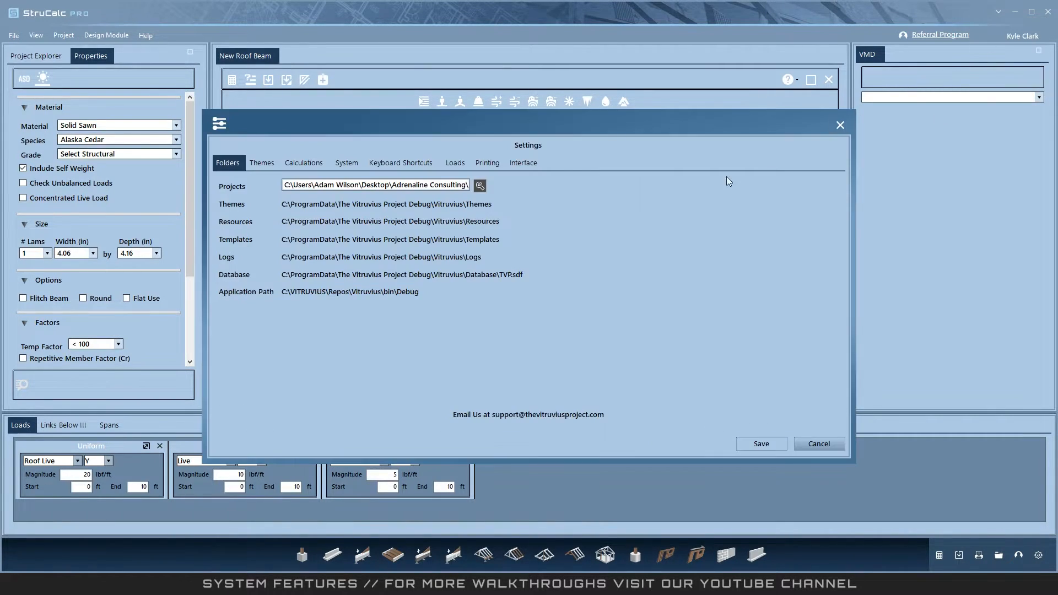
mouse_move(510, 260)
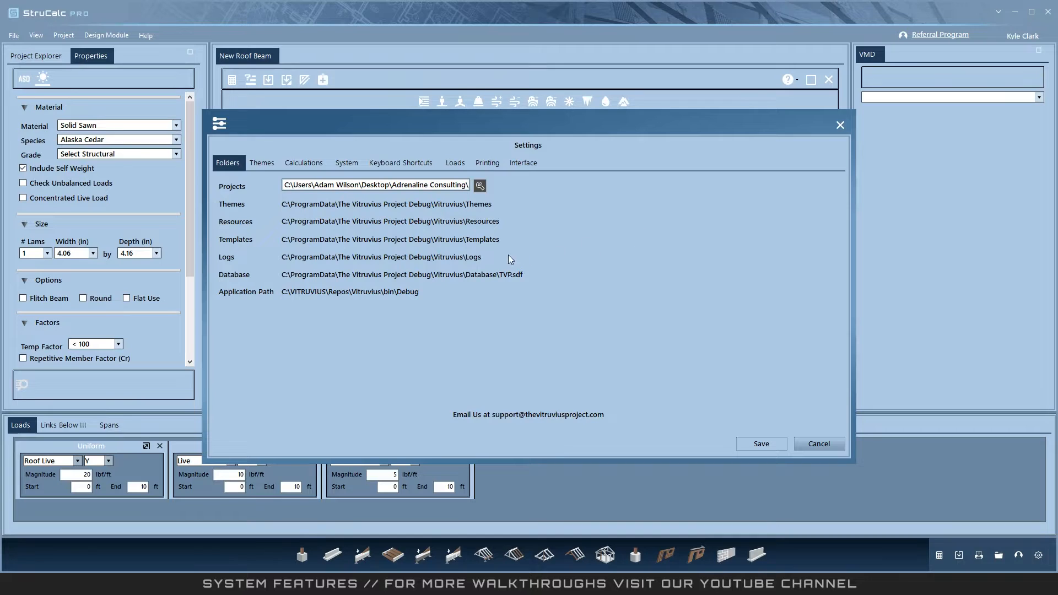
click(455, 163)
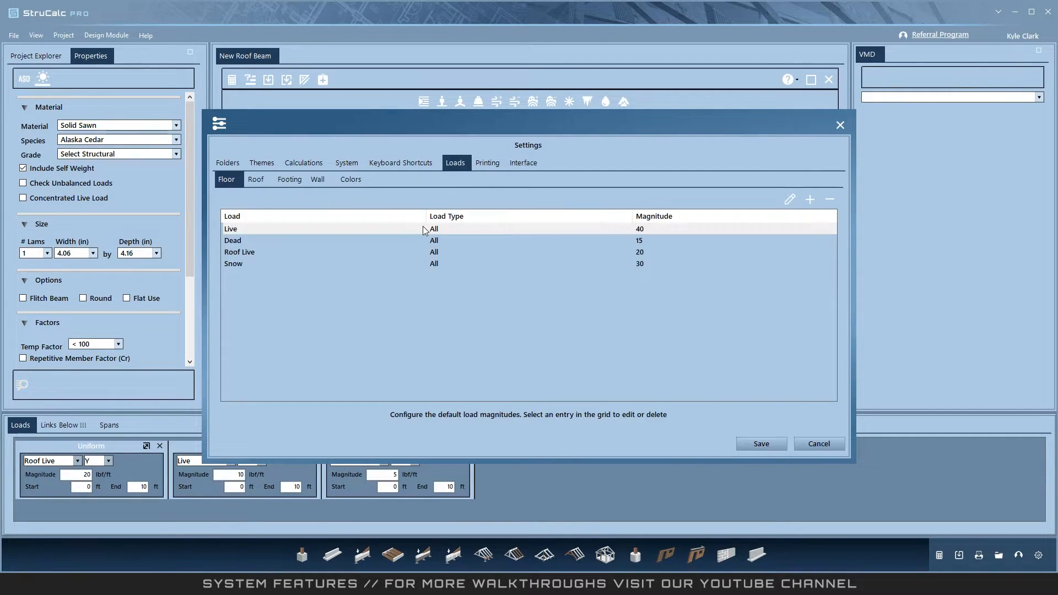
click(350, 178)
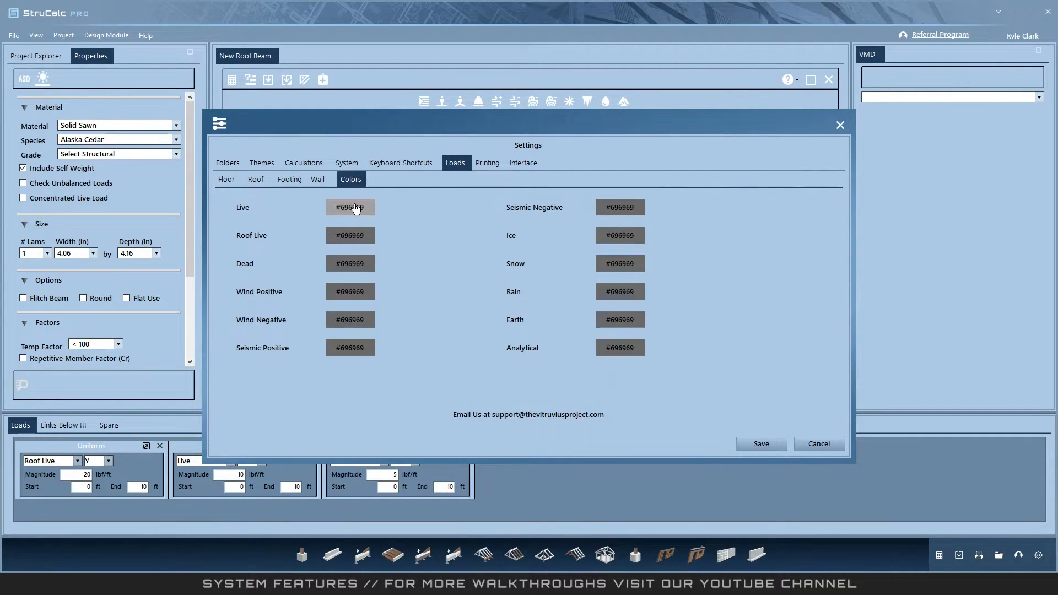
click(349, 208)
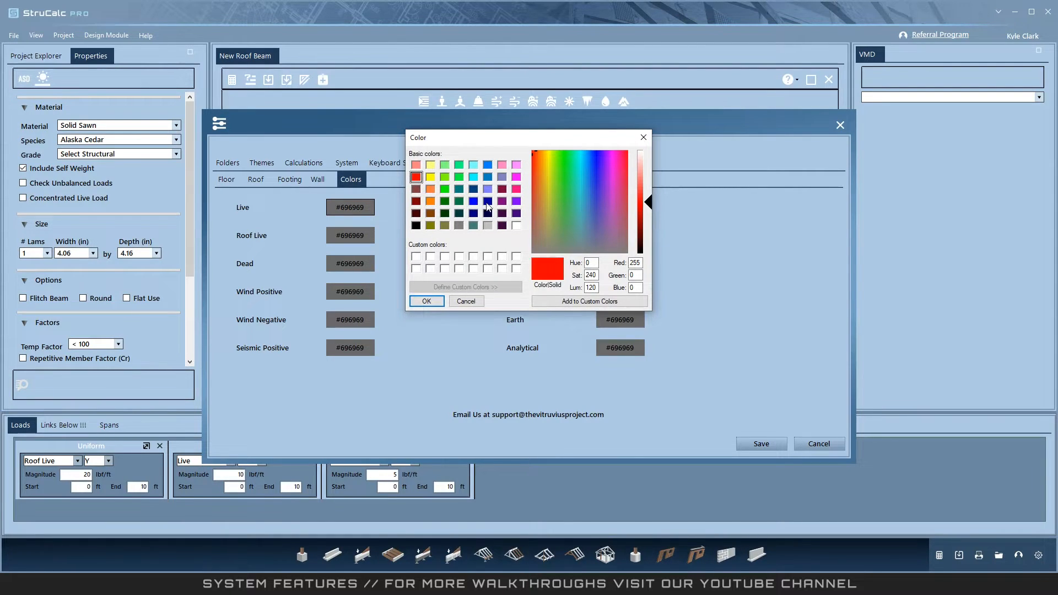
click(474, 200)
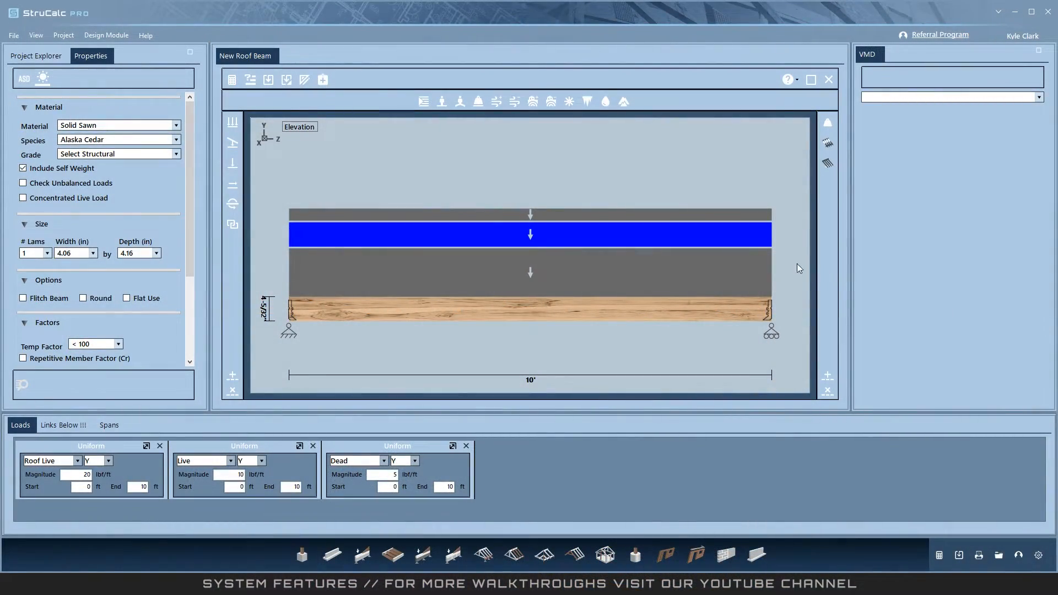
mouse_move(779, 257)
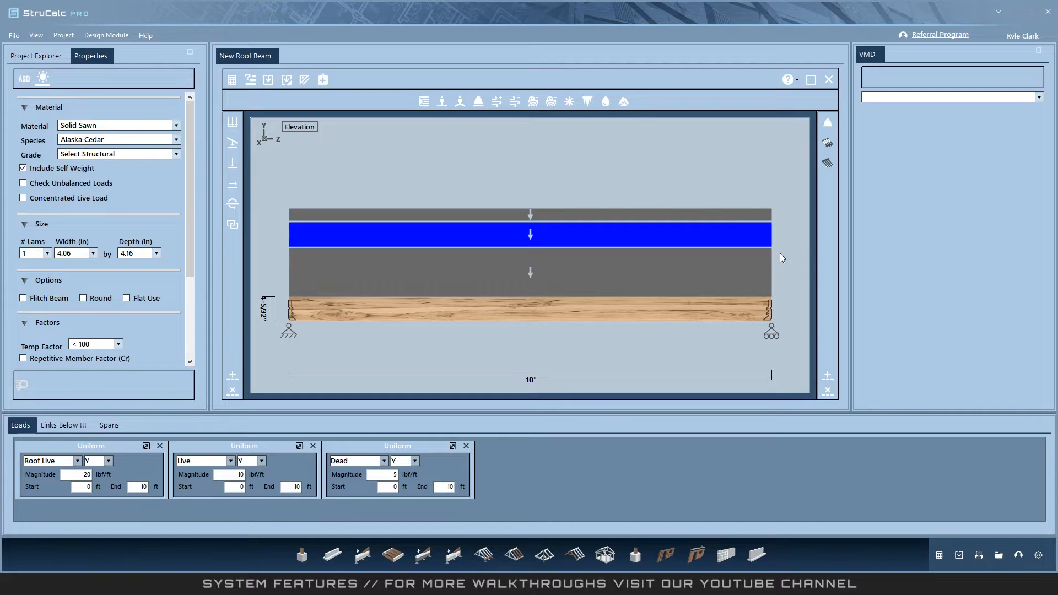
mouse_move(855, 159)
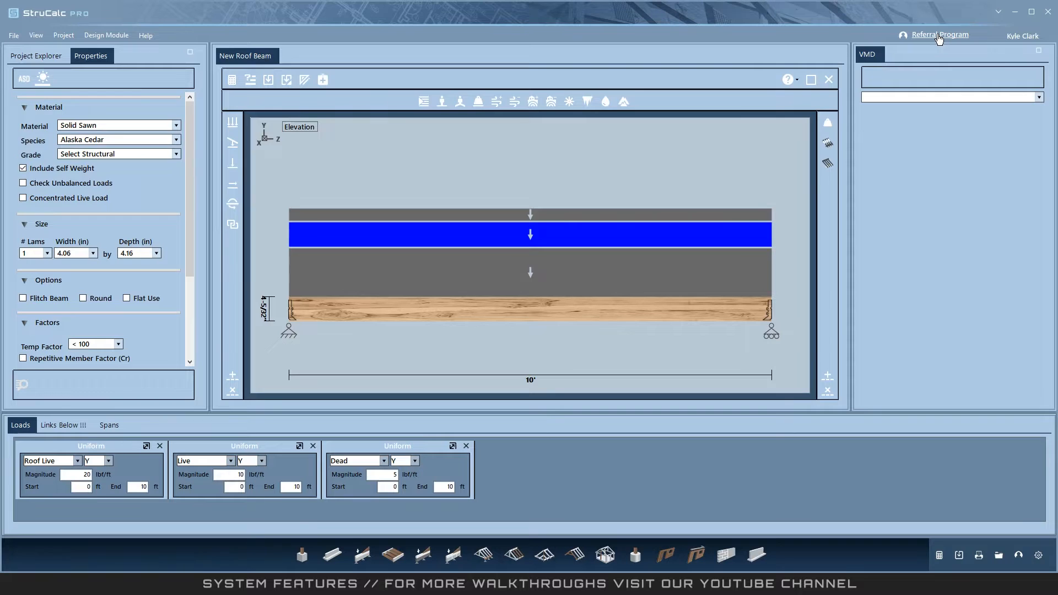
Step: View the Account > Referrals page with the referral code, then close it
click(937, 34)
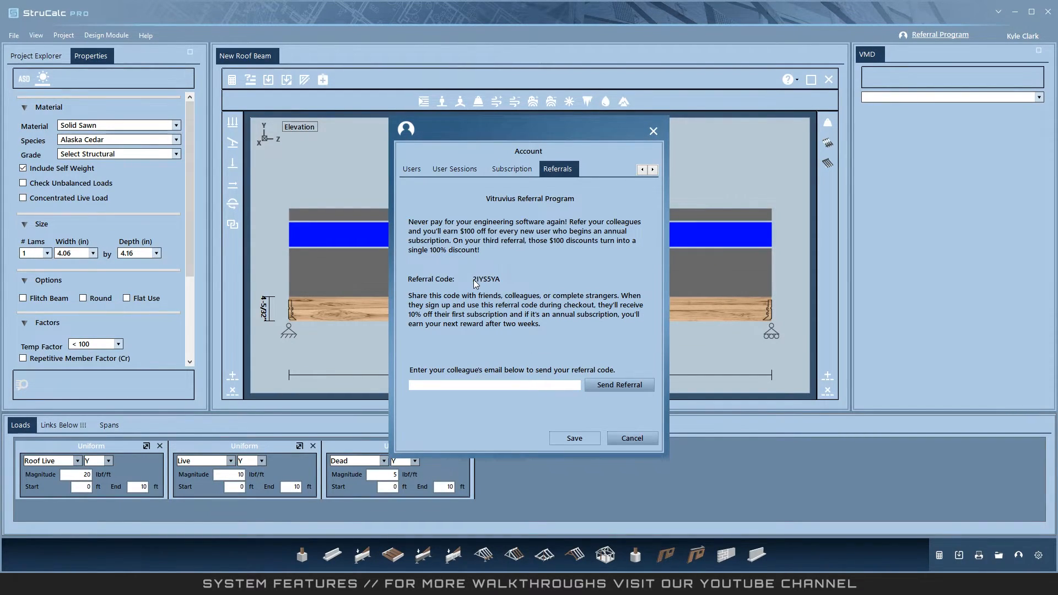
click(630, 438)
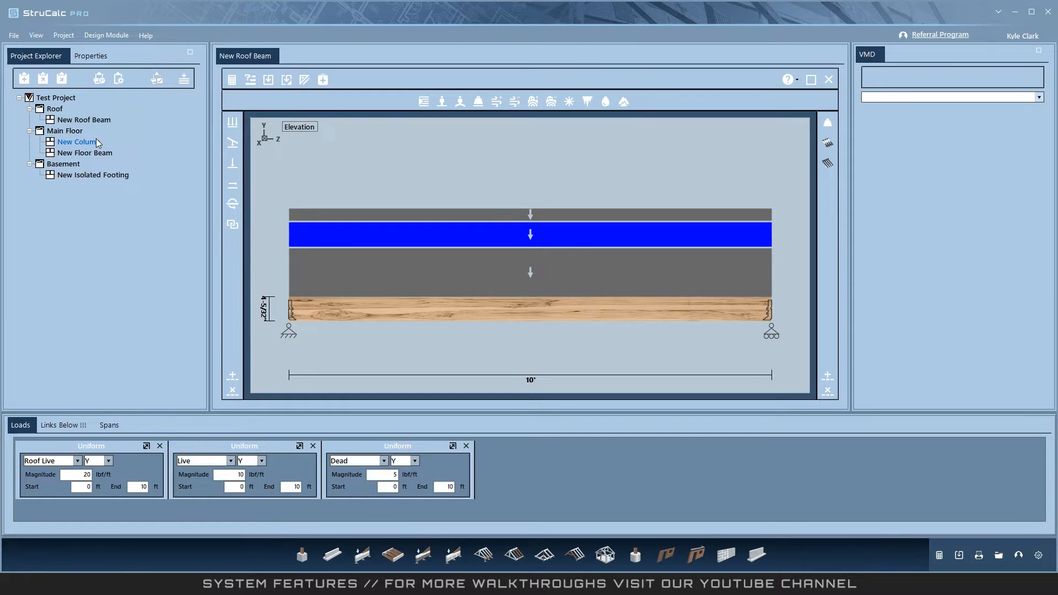
Step: Open the New Column design and review page 2 of the isolated footing's print preview
click(76, 142)
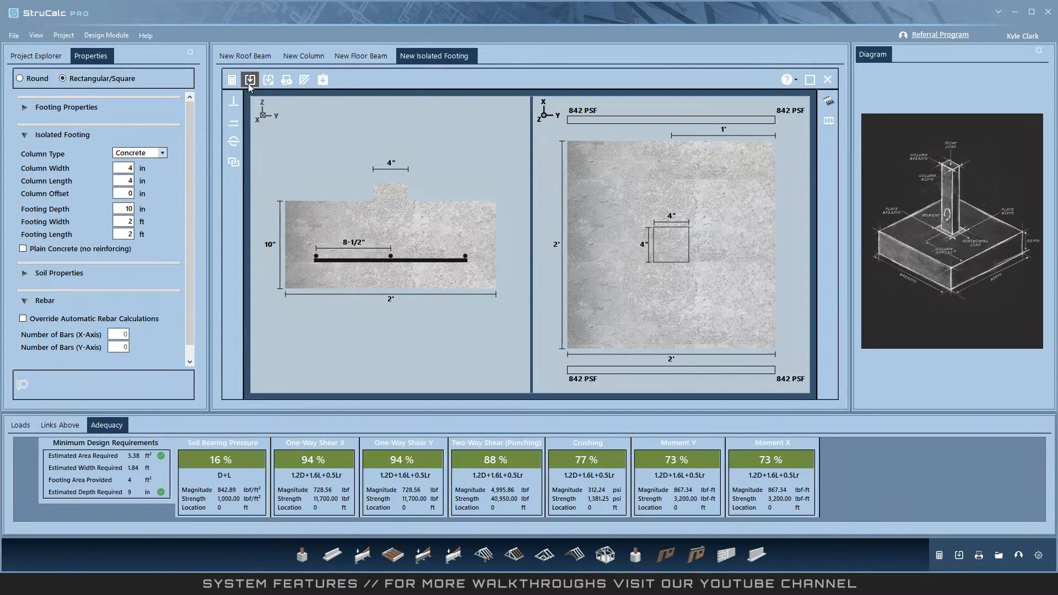
click(286, 79)
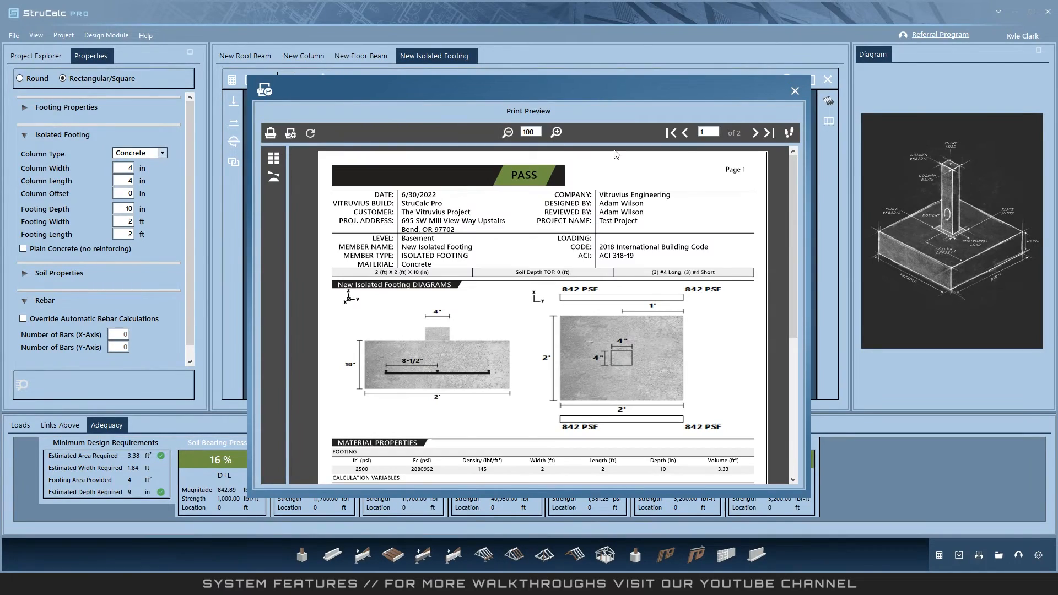
click(754, 133)
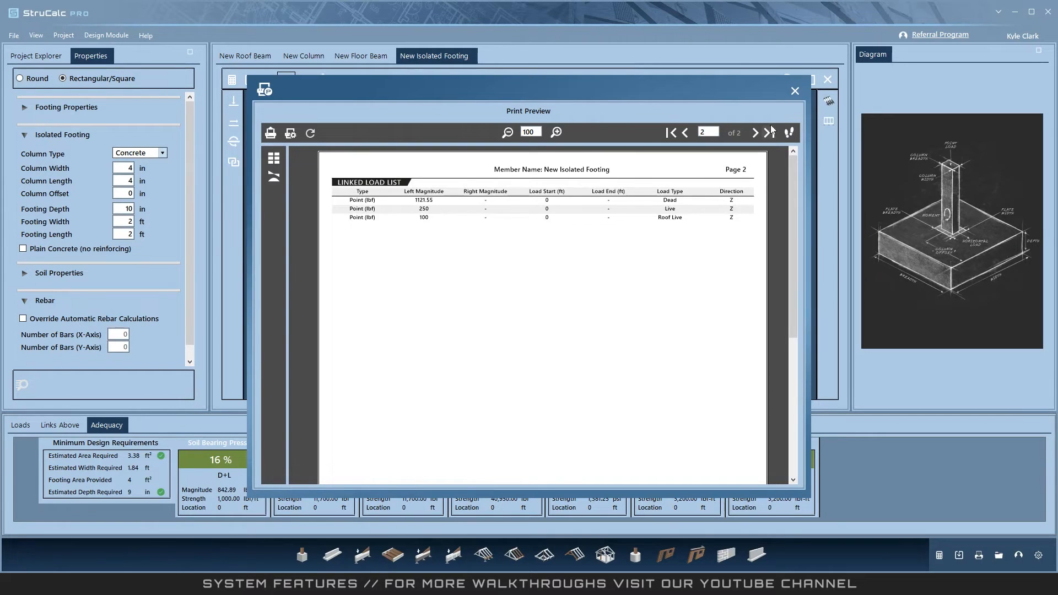
click(794, 91)
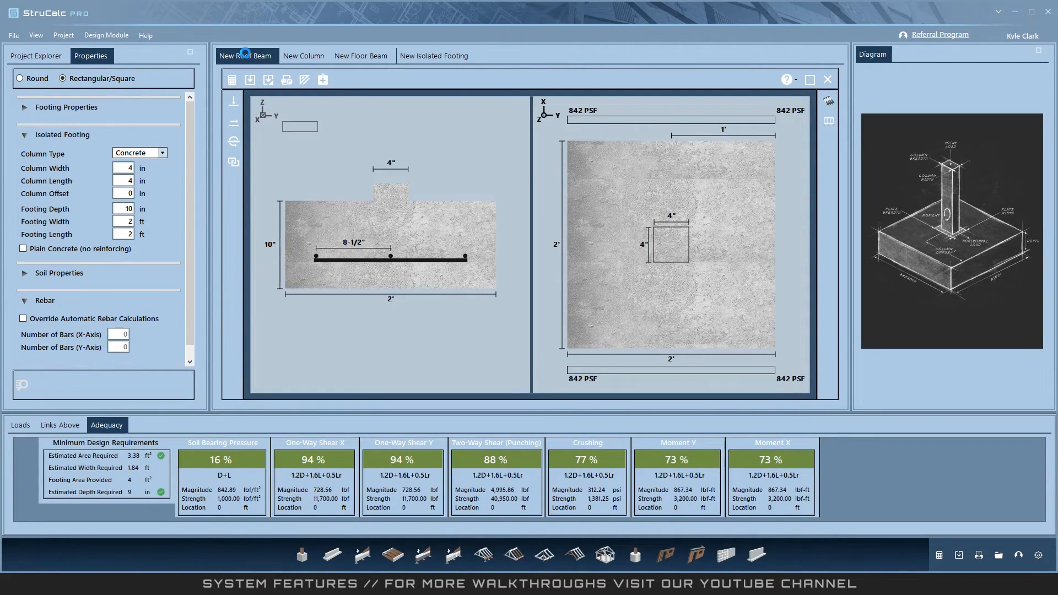
Step: Enter 200 as the roof beam's roof live magnitude and recalculate the New Column
click(246, 55)
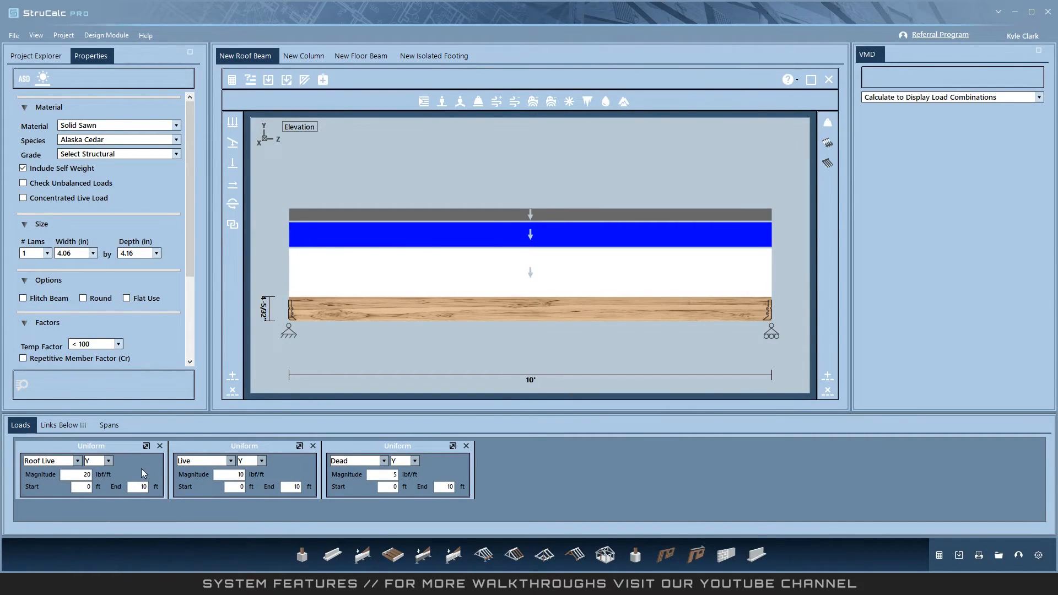
text(200)
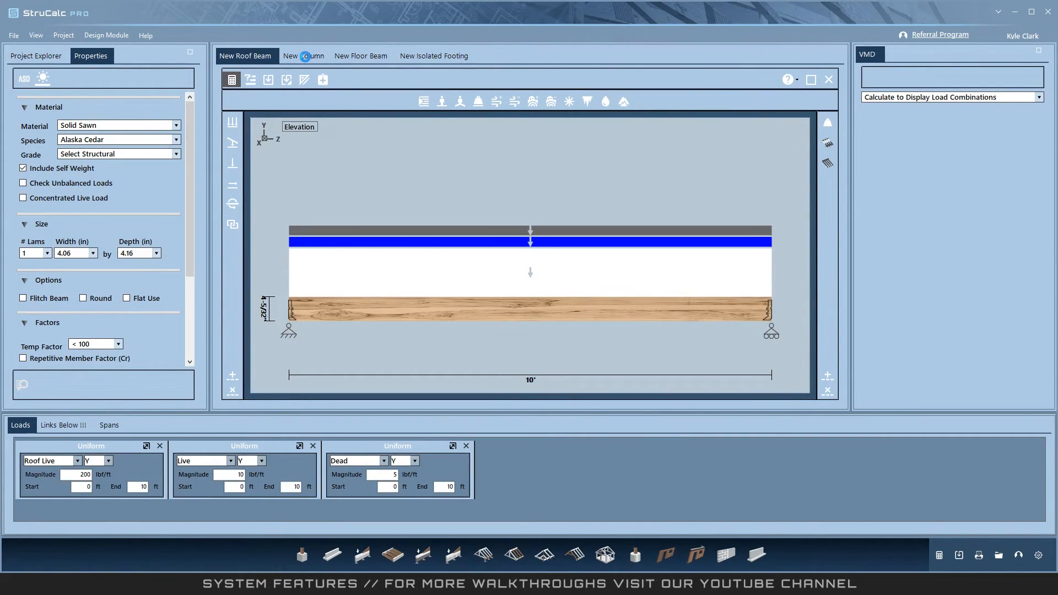
click(303, 56)
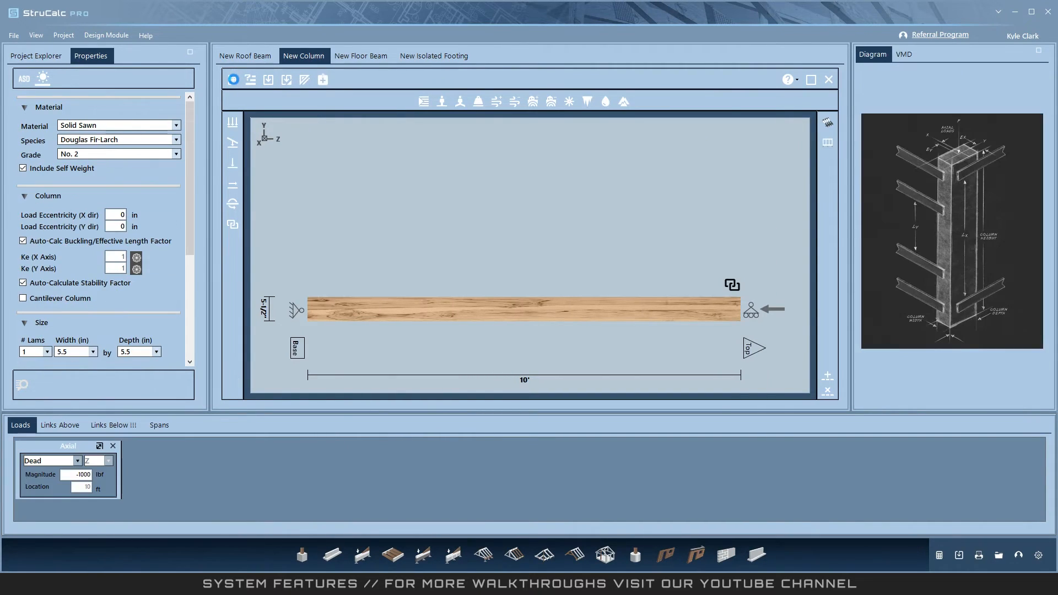
click(233, 79)
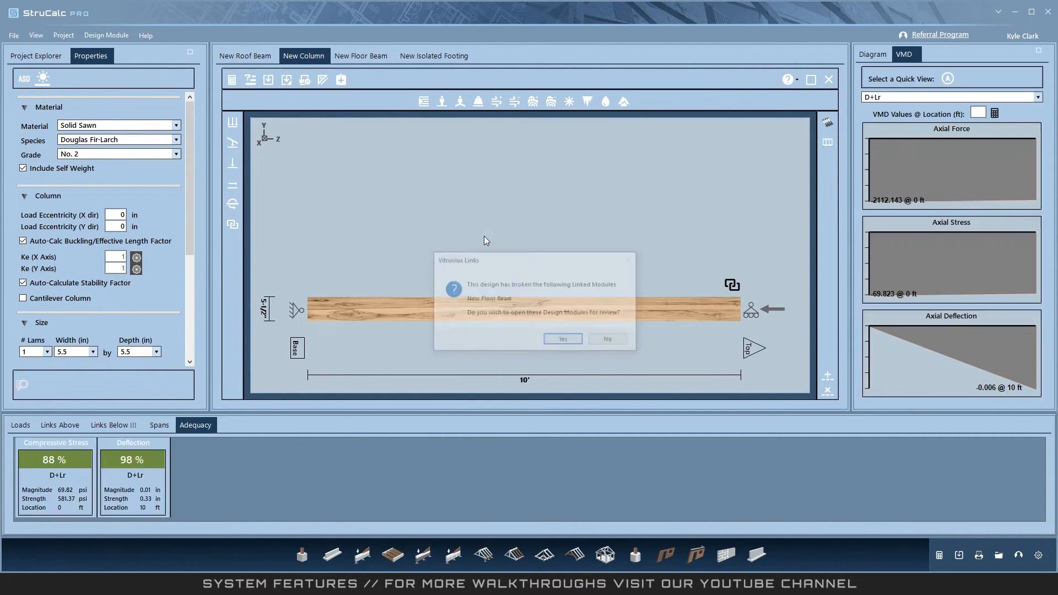